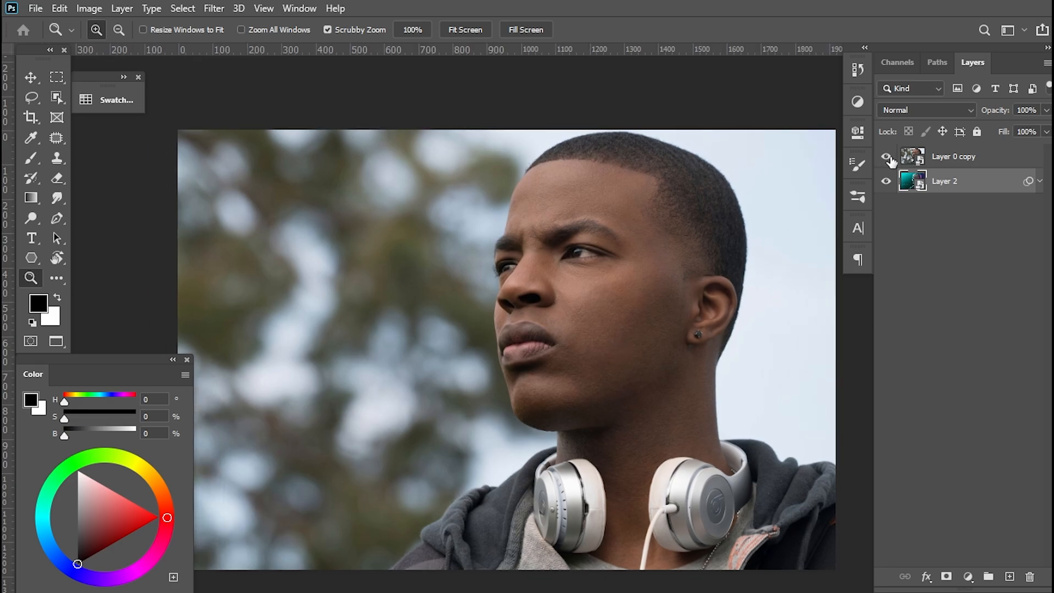
Toggle the original photo's visibility to compare it with the finished edit
left_click(886, 156)
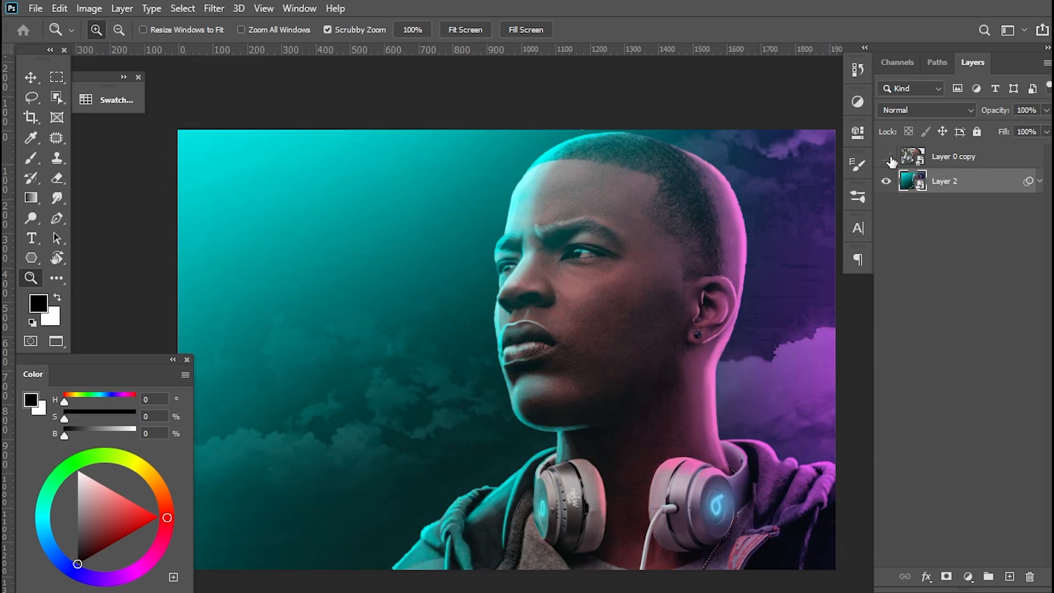
left_click(886, 156)
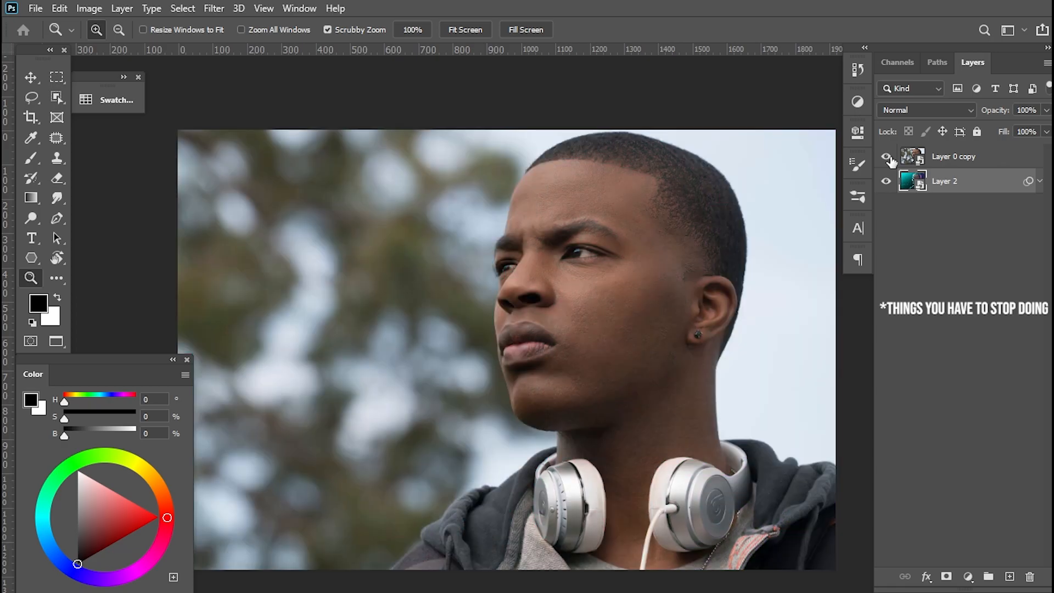
left_click(886, 156)
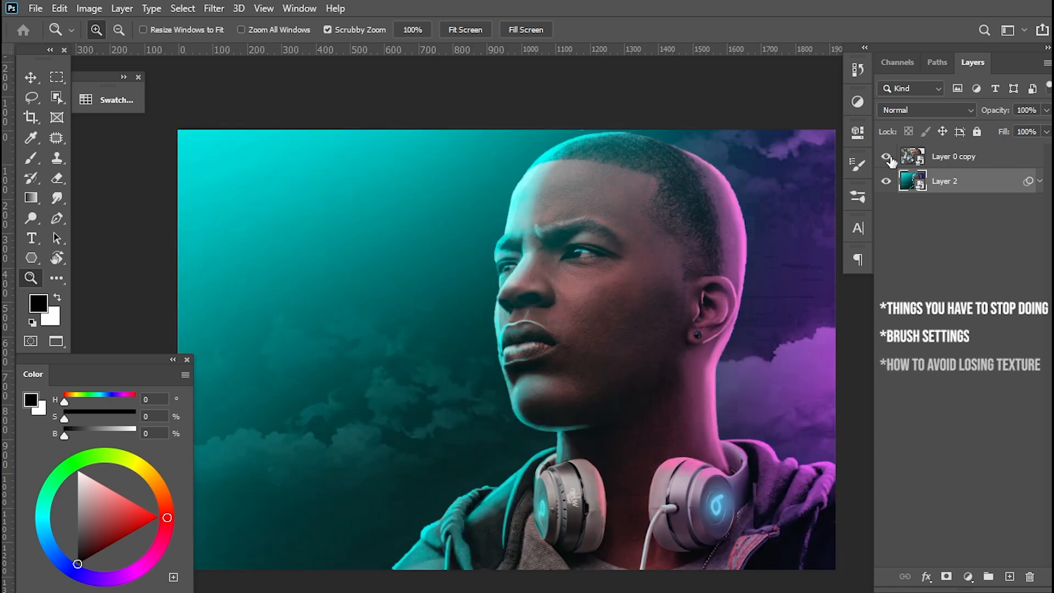
left_click(887, 156)
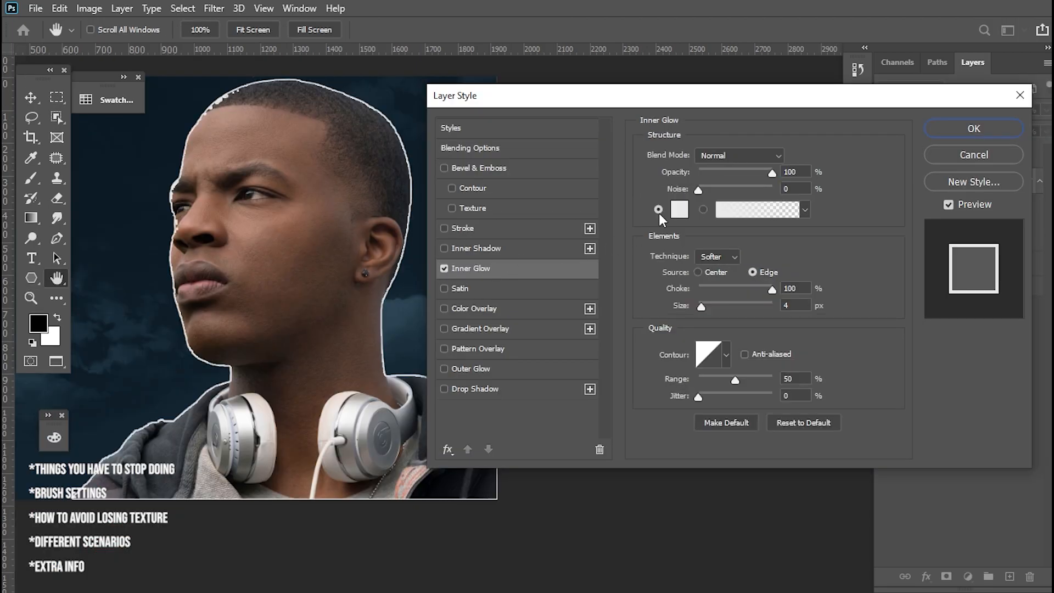
Give the portrait a 2 px #006dd2 inner glow and a #69c7f8 bevel highlight
left_click(680, 209)
type("6eb9ff")
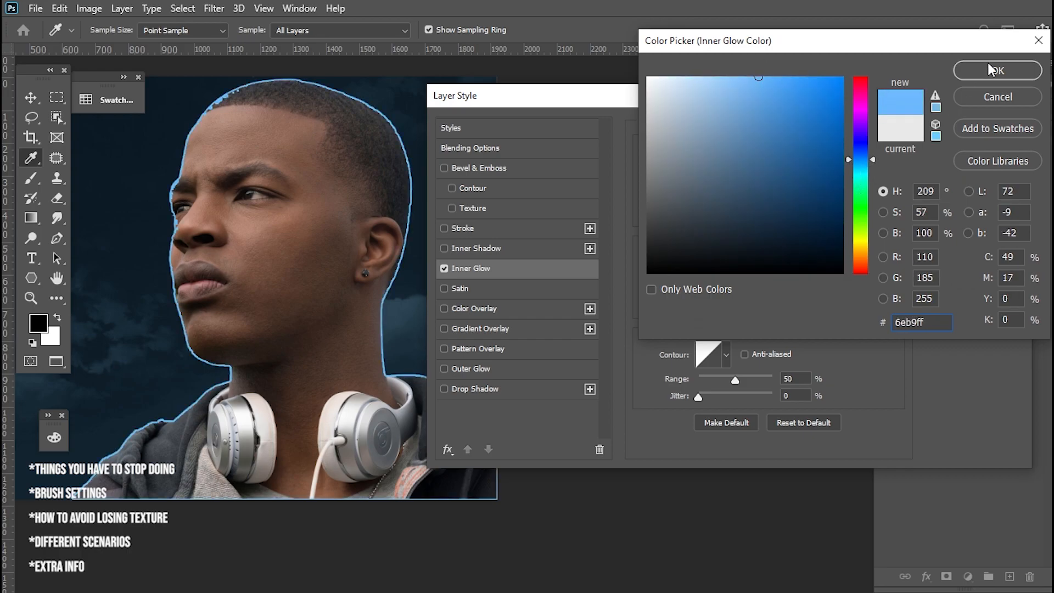
left_click(841, 111)
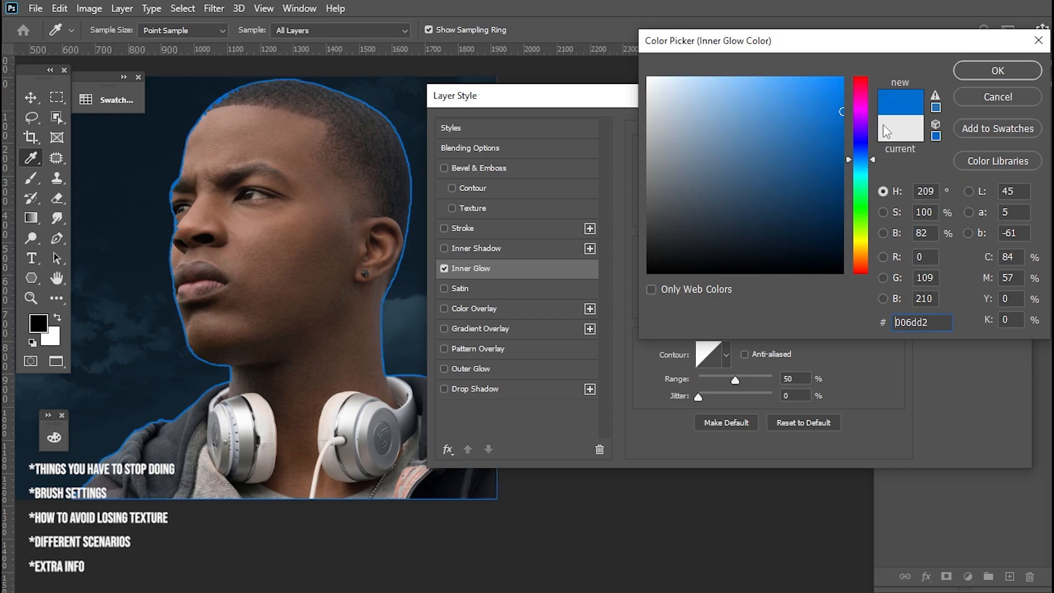
left_click(996, 70)
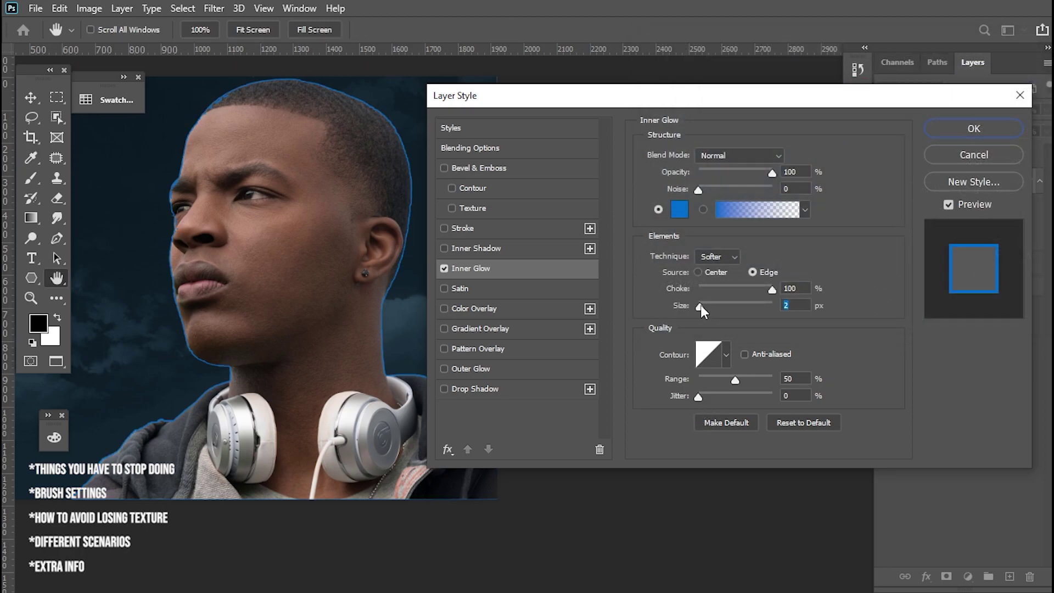
left_click_drag(700, 309, 710, 309)
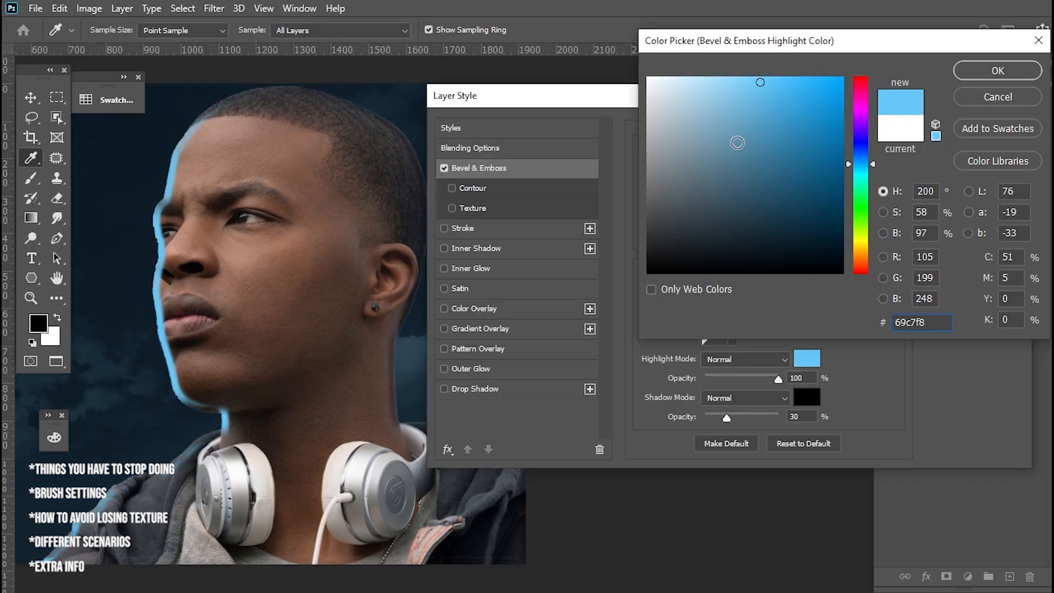
left_click(997, 70)
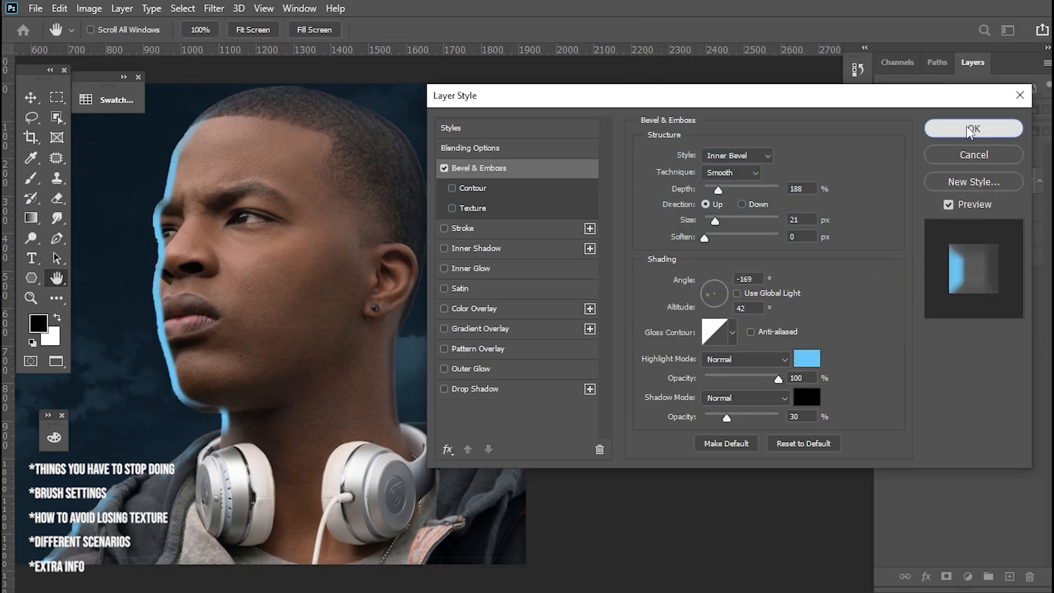
left_click(973, 128)
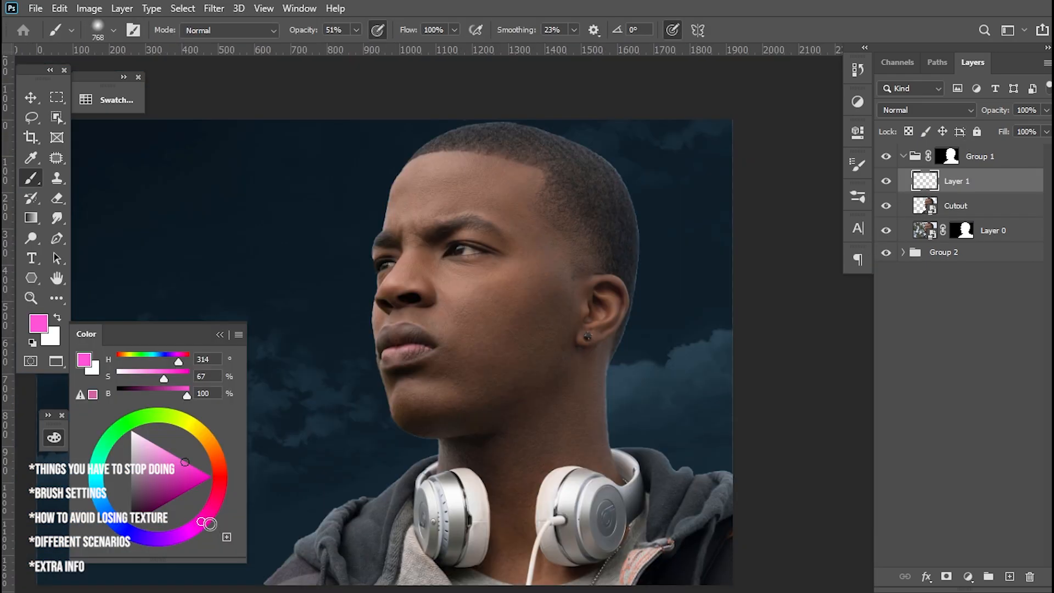
mouse_move(639, 318)
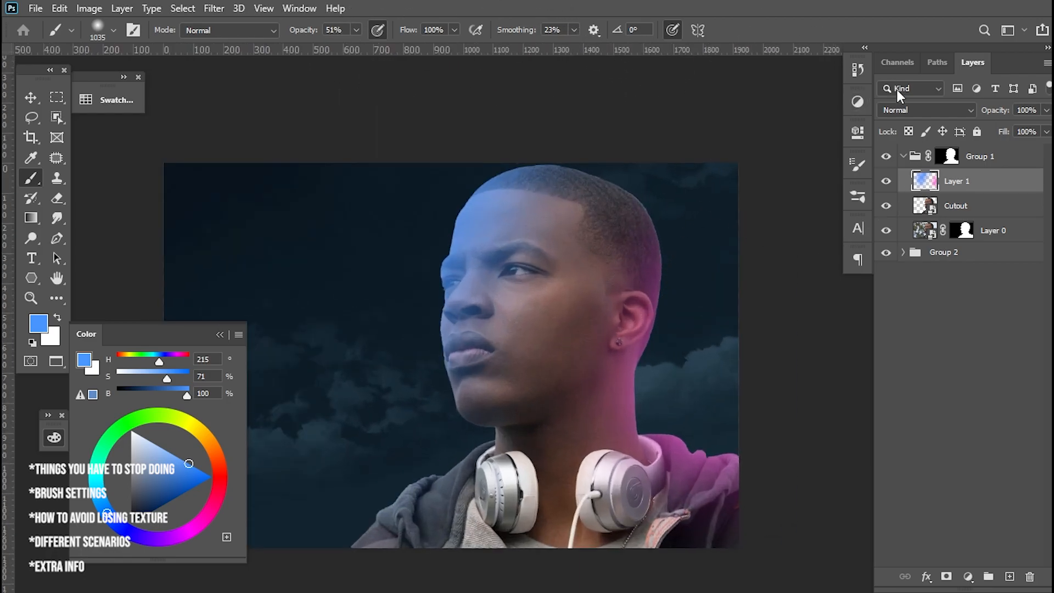
Set the painted colour layer's blend mode to Overlay
left_click(927, 110)
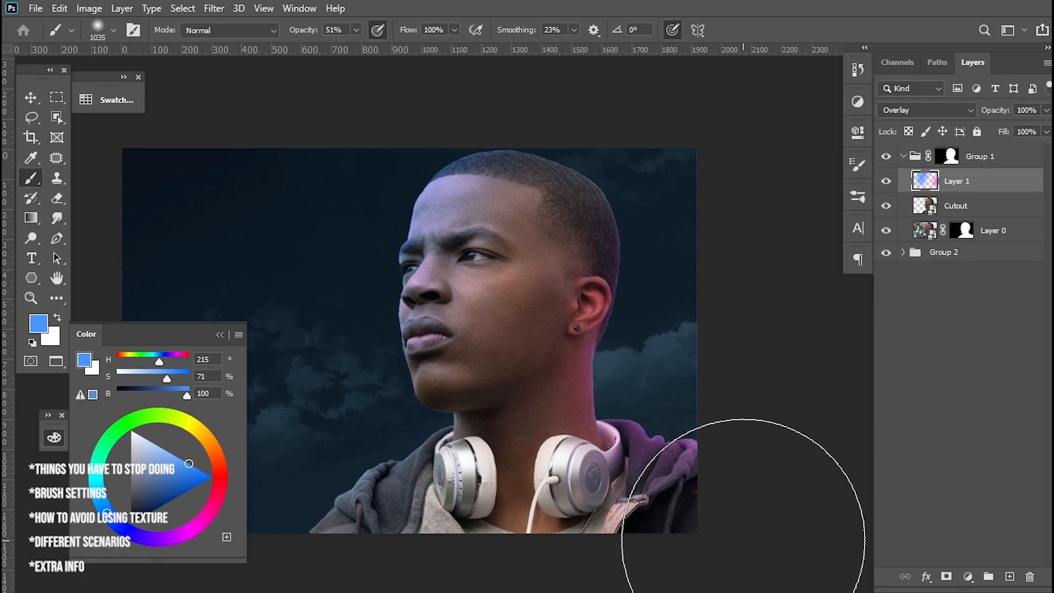
mouse_move(727, 381)
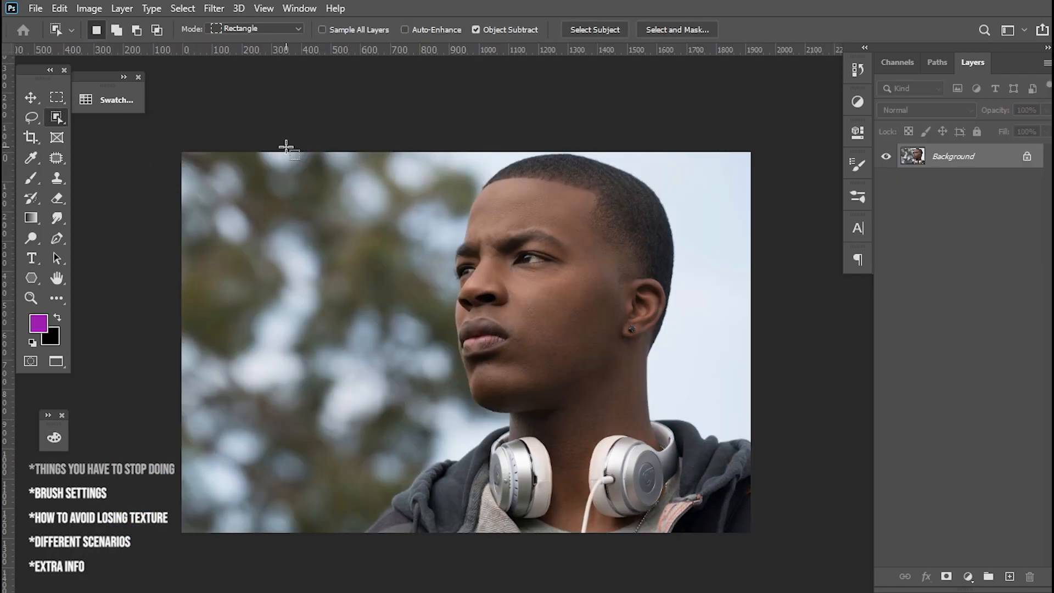
Select the young man with the Object Selection tool and refine it in Quick Mask
left_click_drag(285, 148, 756, 561)
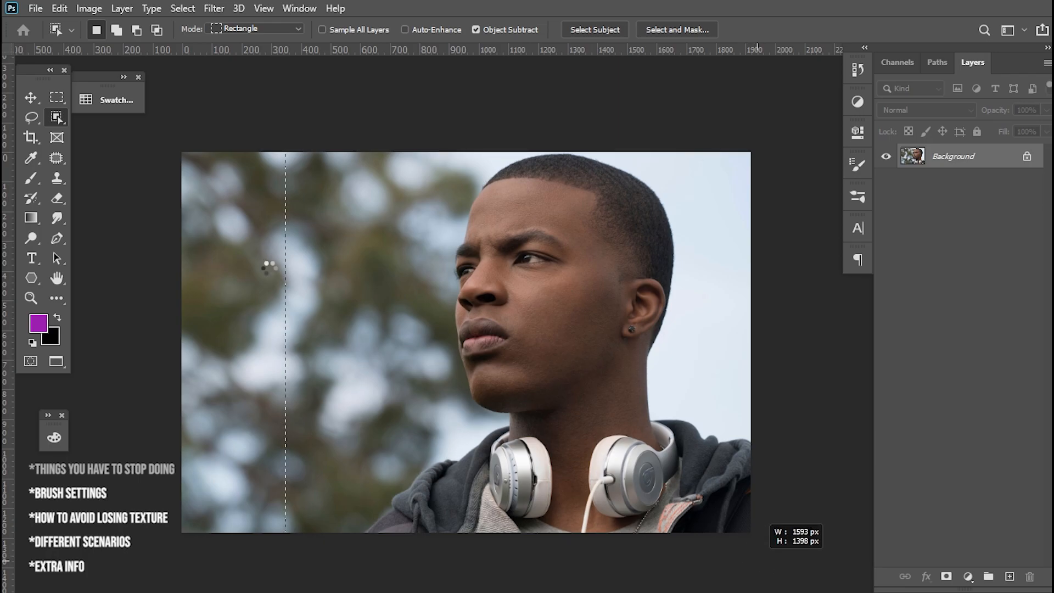
left_click(594, 30)
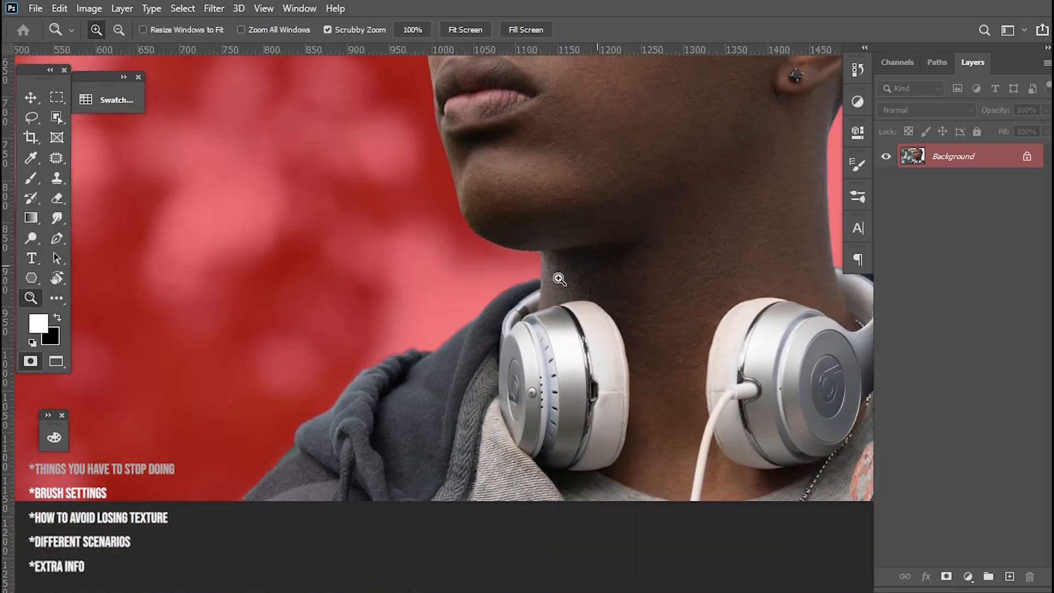
left_click(32, 161)
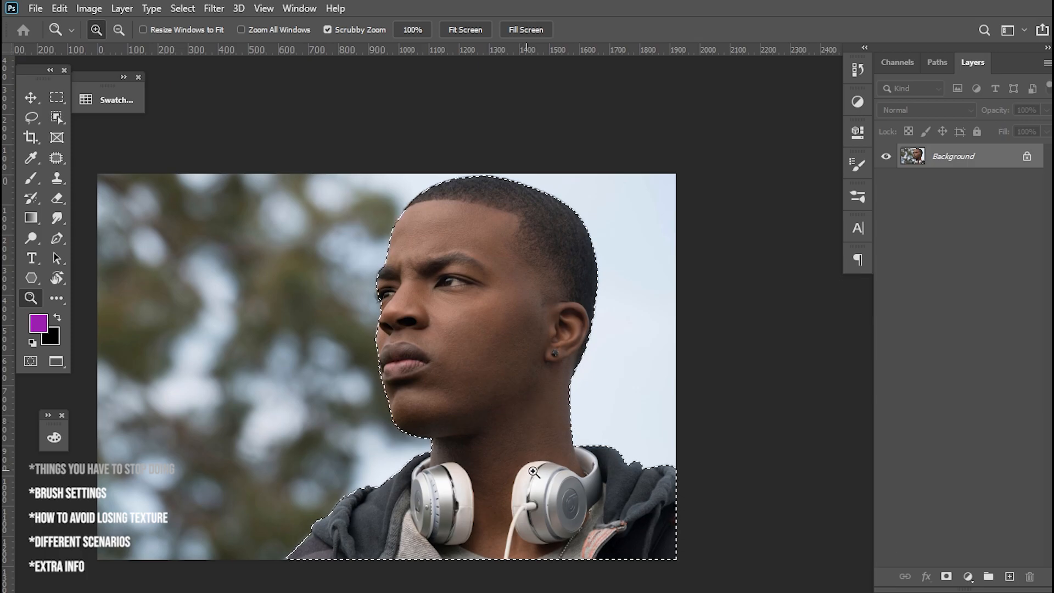
Put the photo in a group masked to his silhouette, then collapse the group
left_click(948, 575)
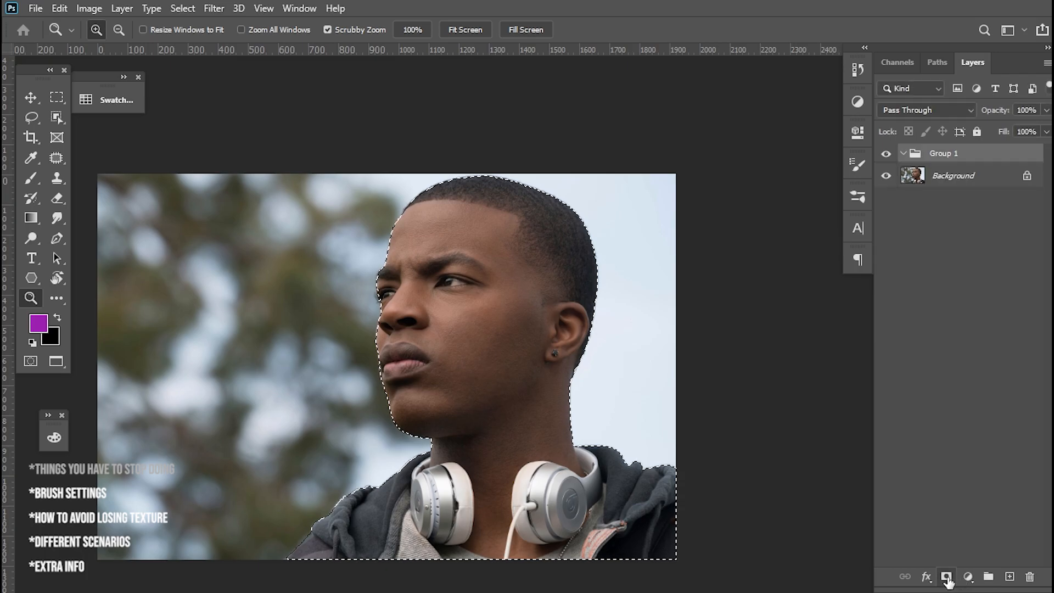
left_click(948, 576)
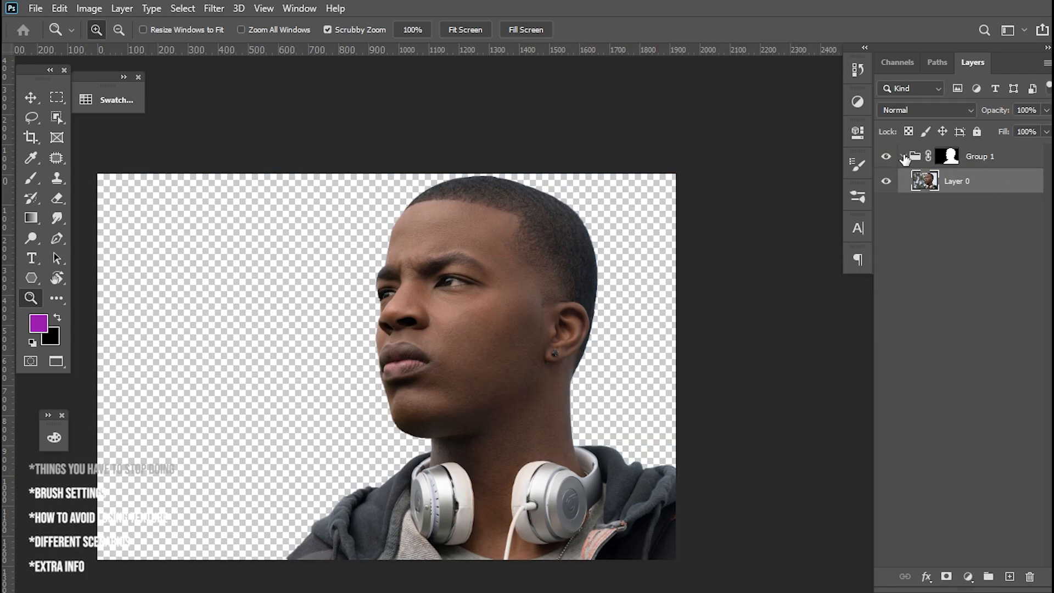
left_click(905, 156)
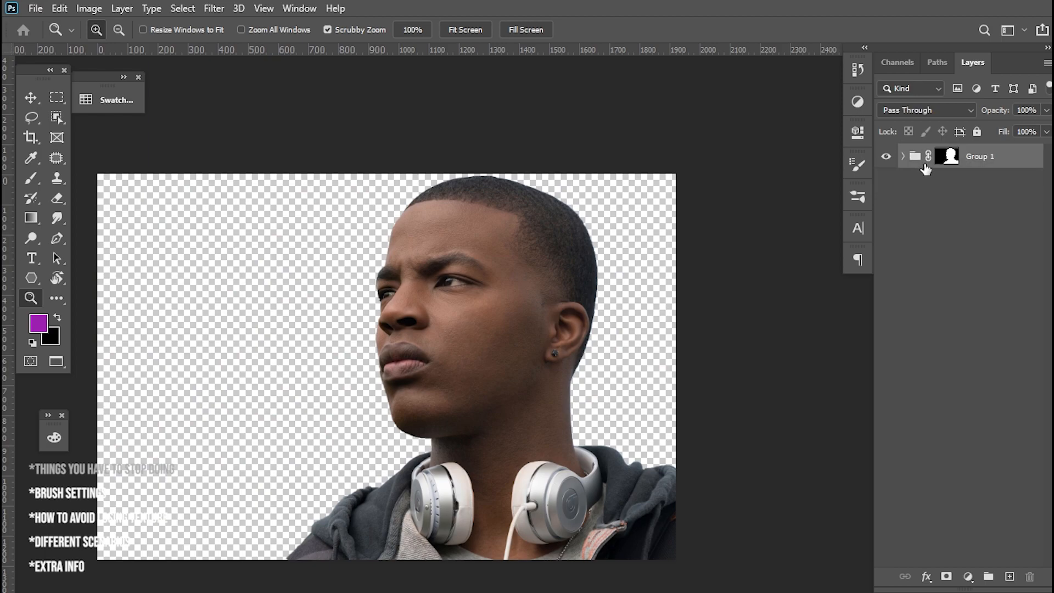
left_click(990, 574)
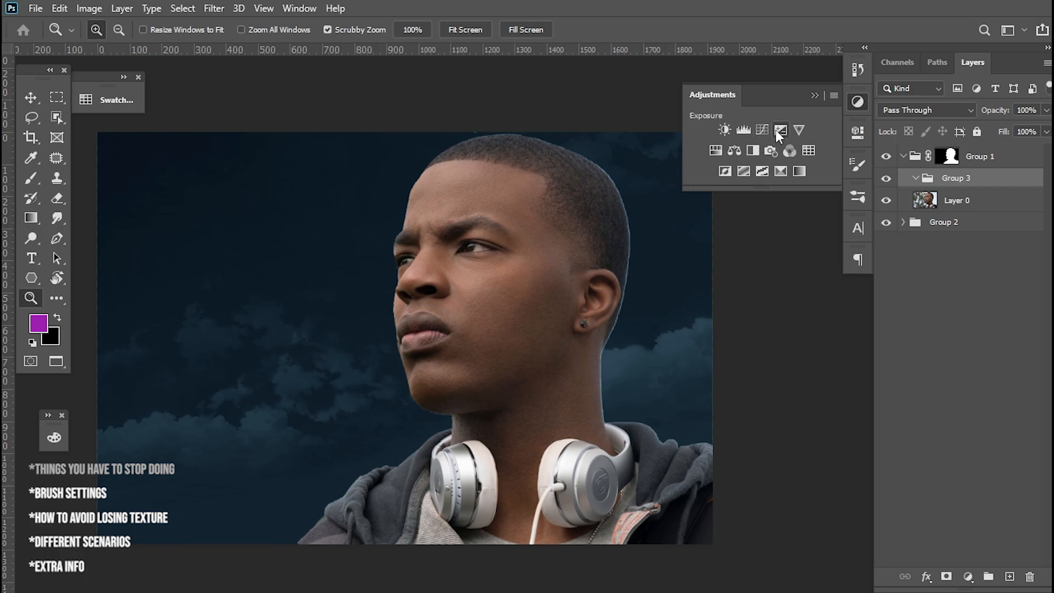
Add an Exposure adjustment with −0.67 exposure and 0.80 gamma correction
left_click(781, 130)
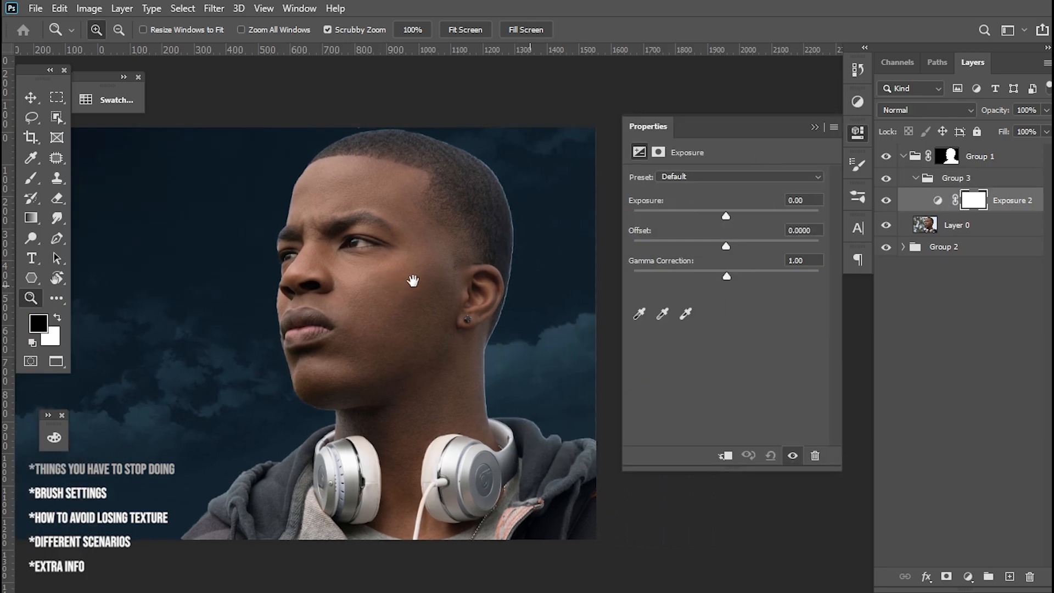
left_click_drag(726, 216, 717, 216)
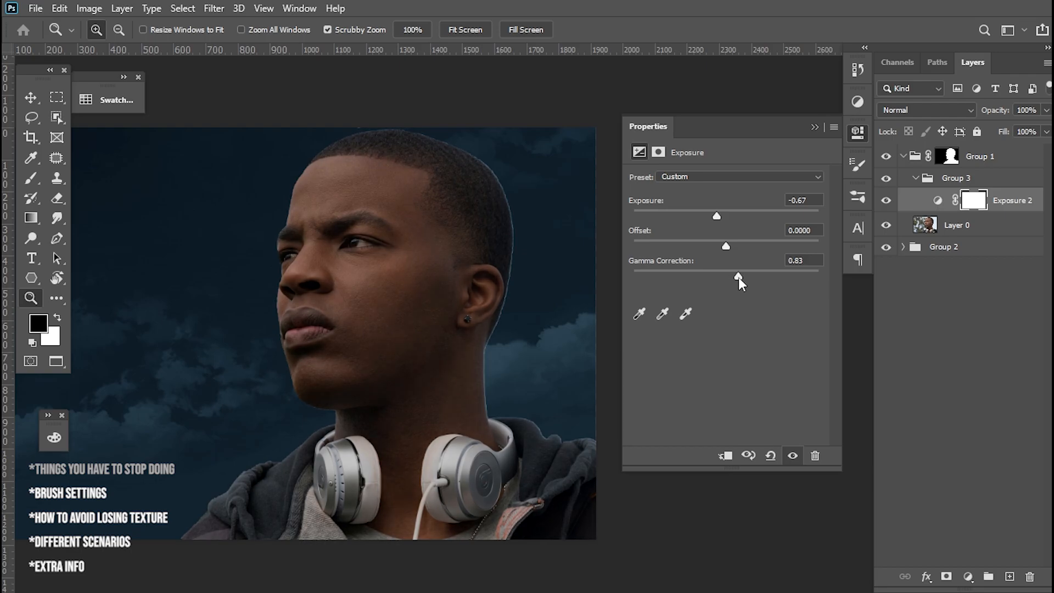
left_click_drag(739, 276, 738, 276)
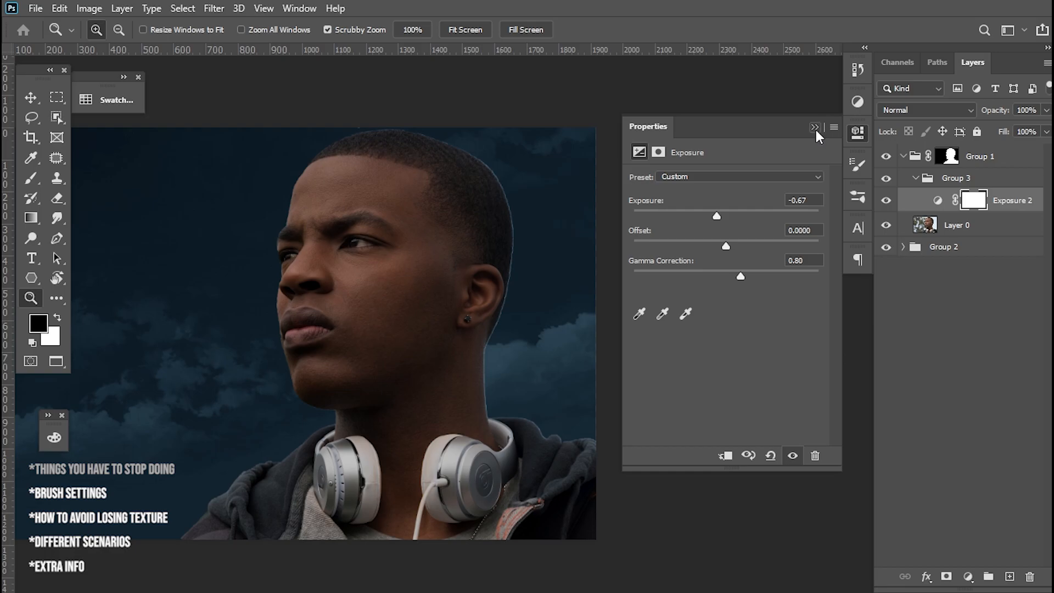
left_click(32, 177)
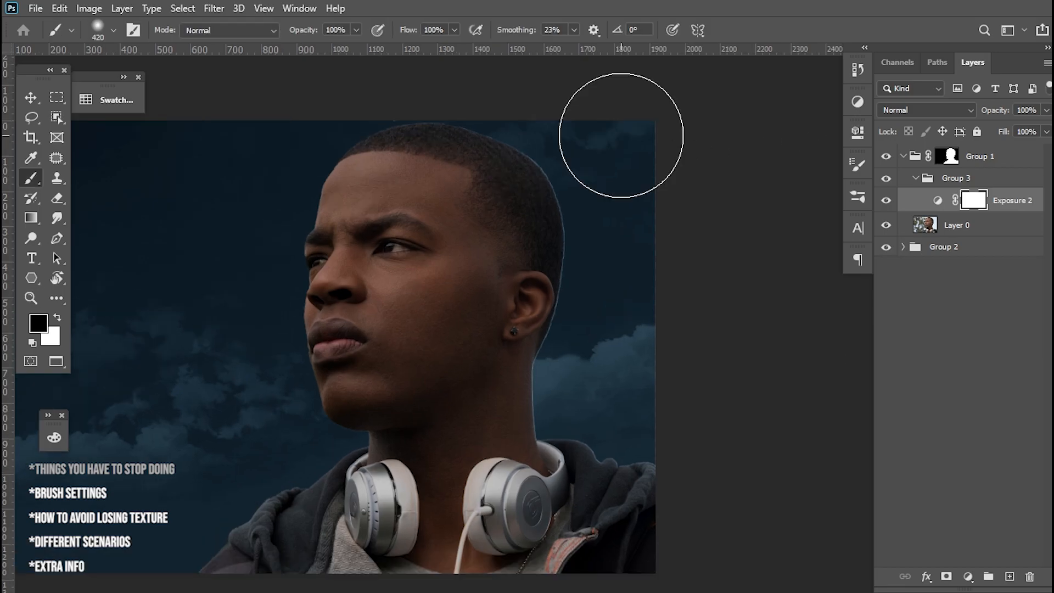
Lasso the shadowed side of the face and brighten it with Levels
left_click(31, 117)
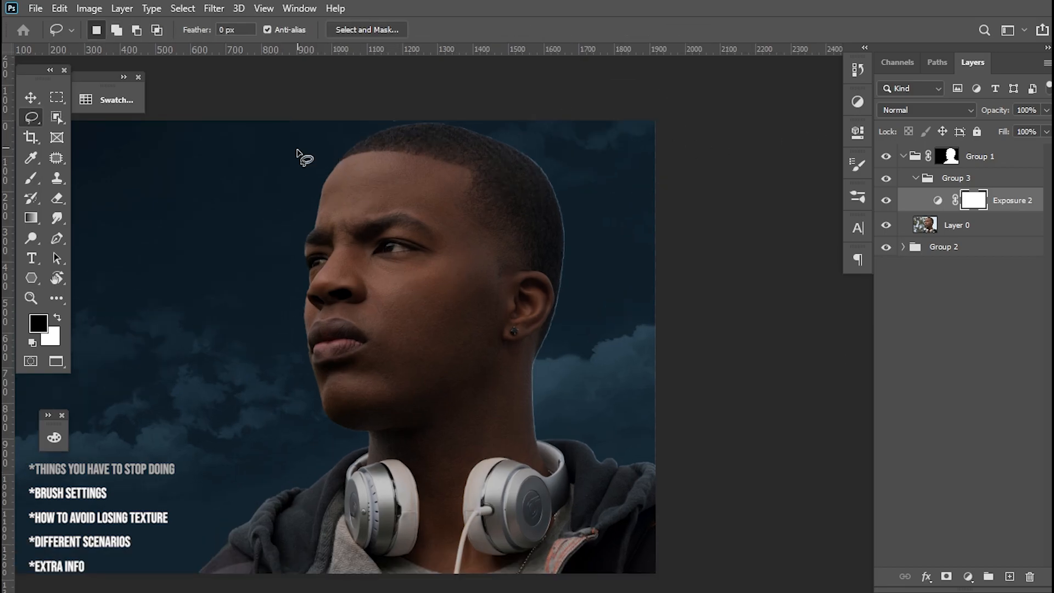
left_click_drag(299, 168, 437, 383)
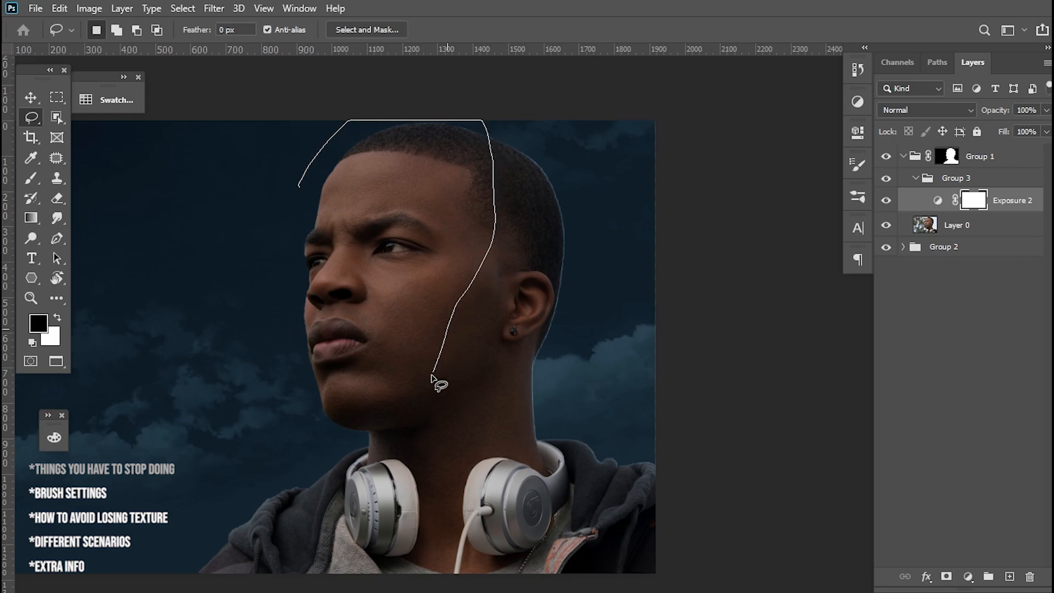
left_click(438, 383)
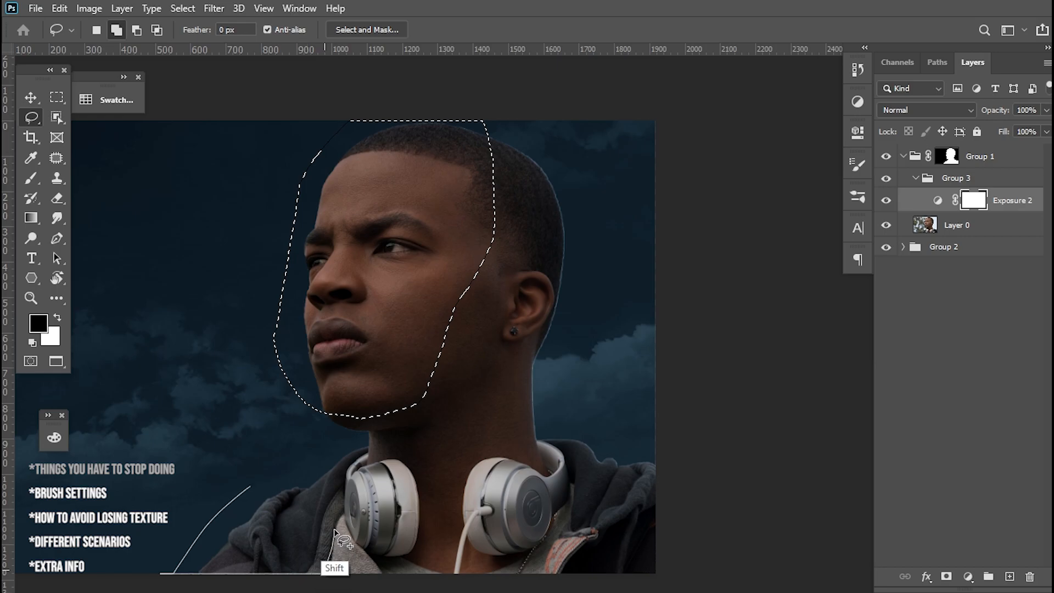
mouse_move(382, 444)
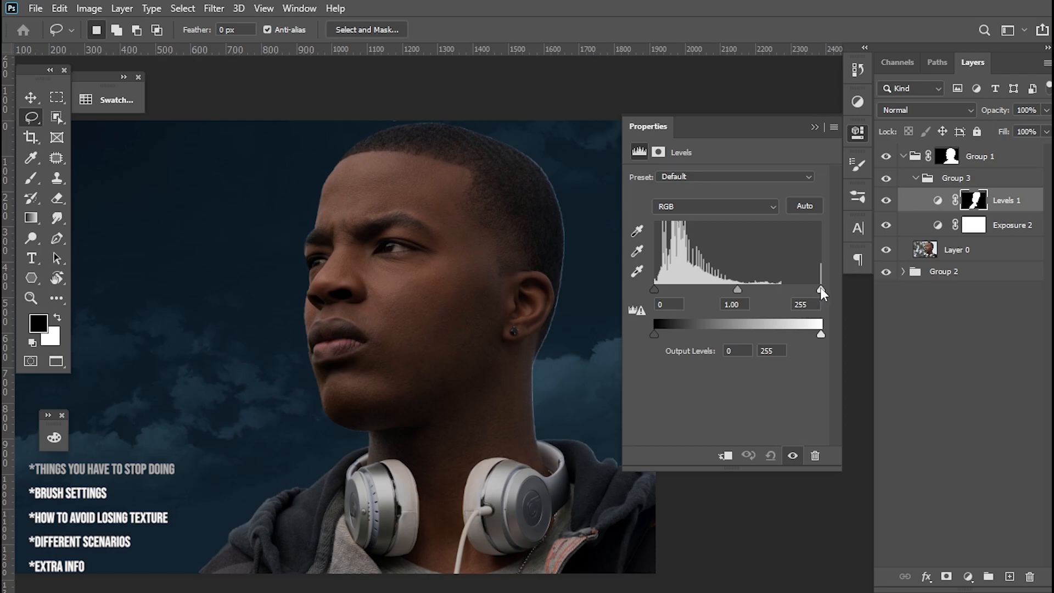
left_click_drag(821, 289, 791, 289)
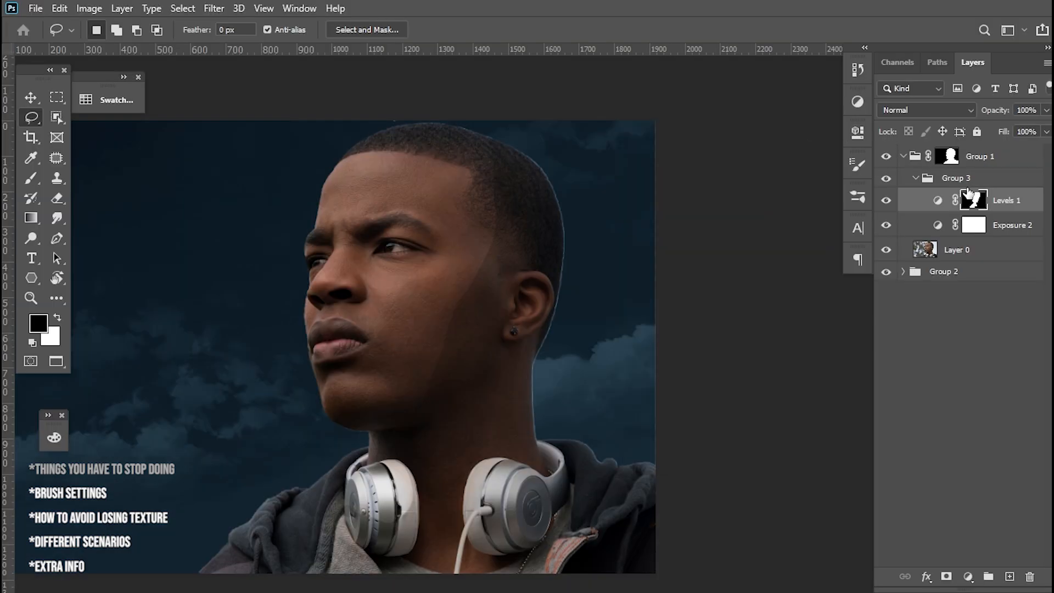
View the Levels mask on its own and browse the Blur filters
left_click(973, 200)
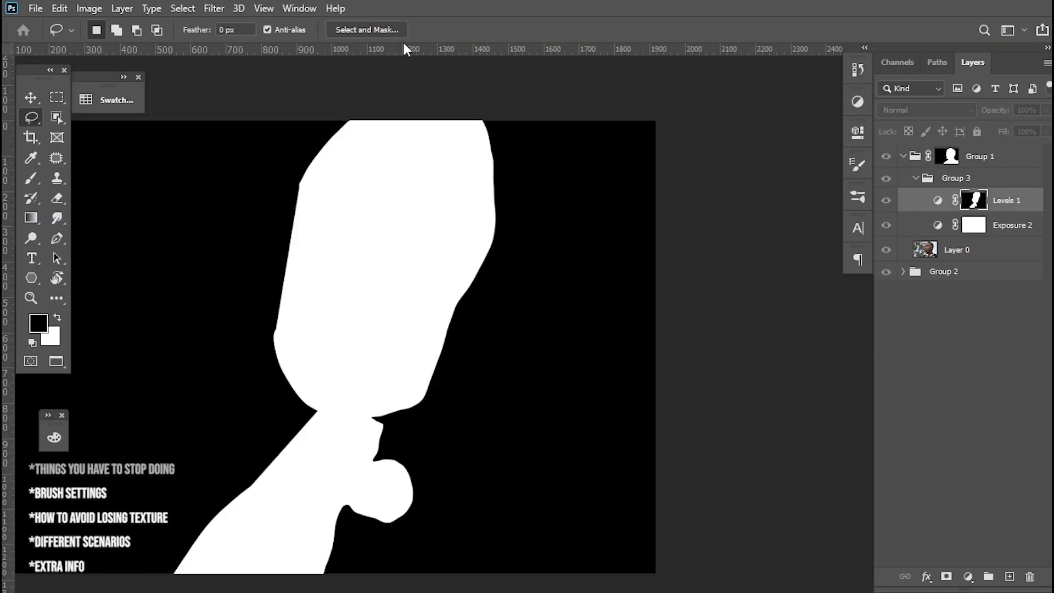
left_click(213, 8)
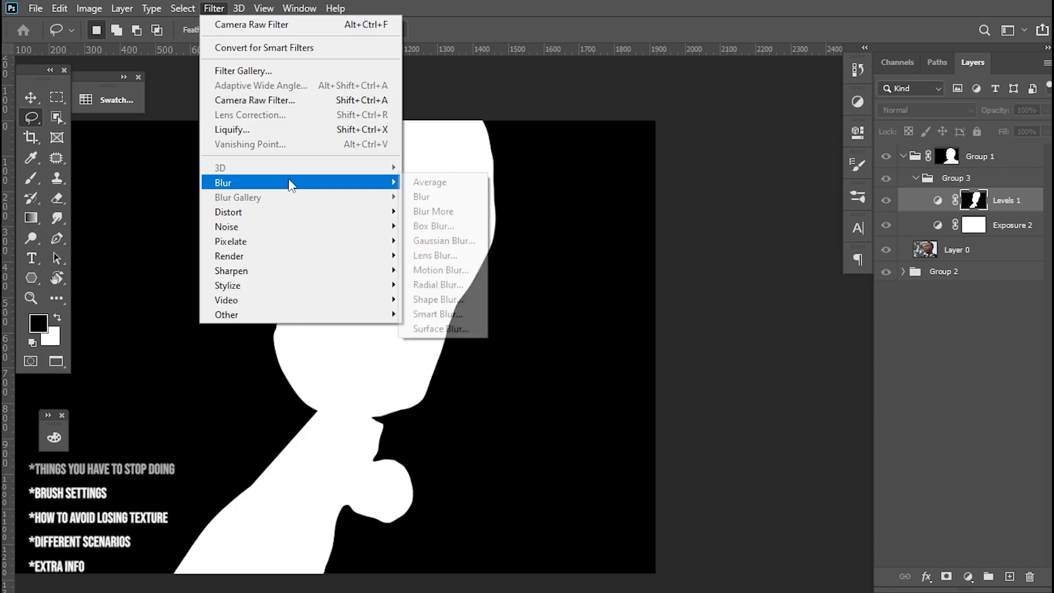
left_click(444, 240)
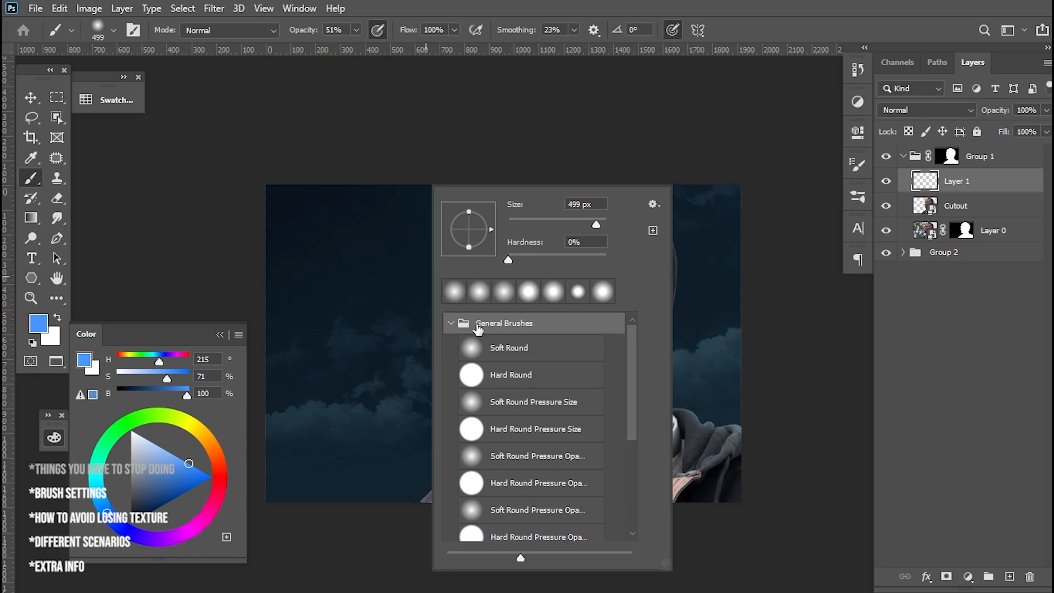
Pick a General brush preset and raise the brush opacity to 70%
left_click(524, 348)
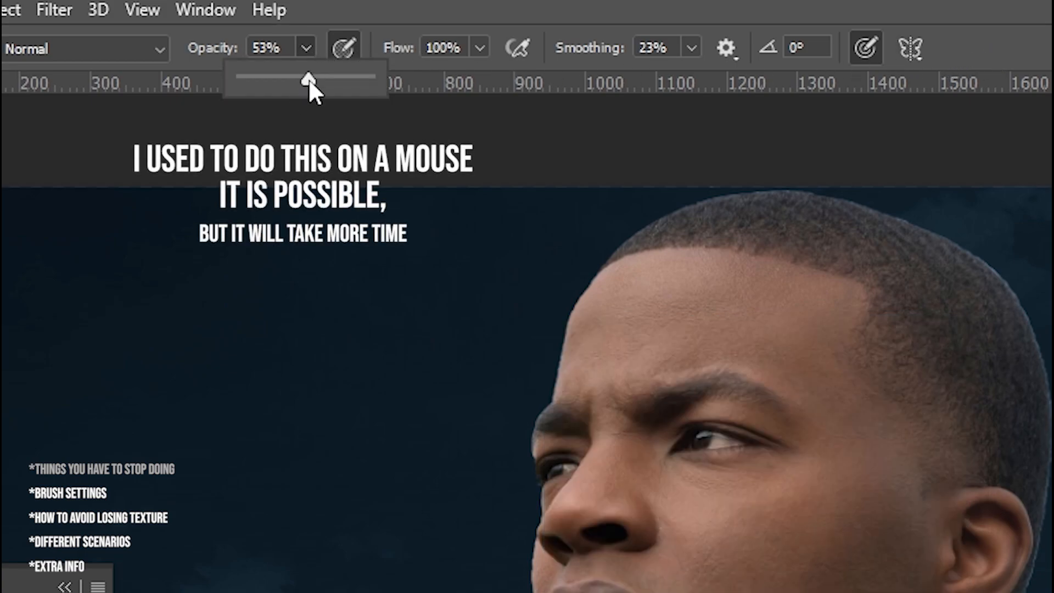
left_click_drag(305, 81, 325, 81)
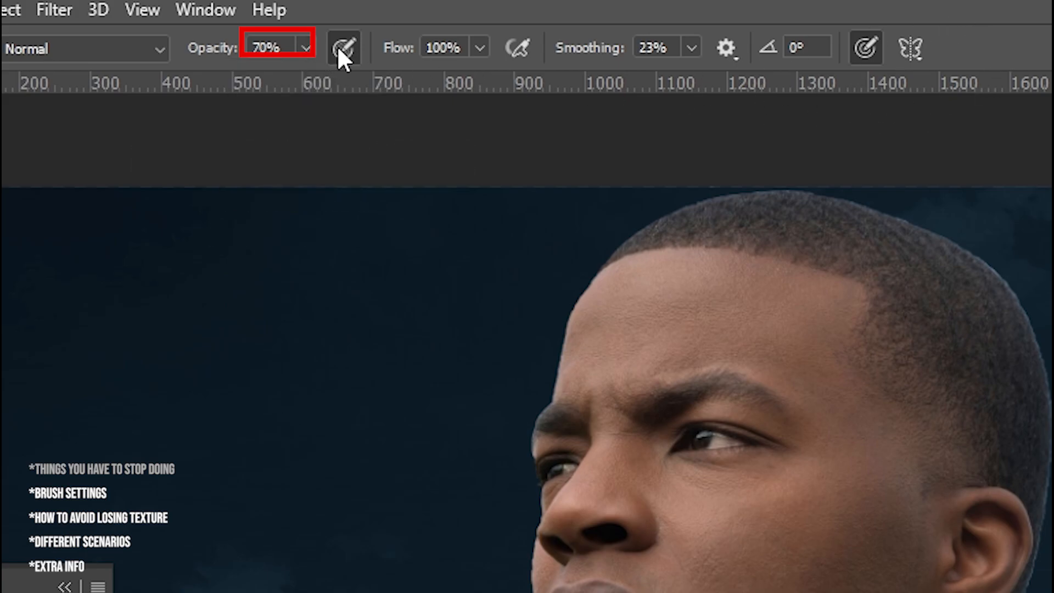
mouse_move(342, 53)
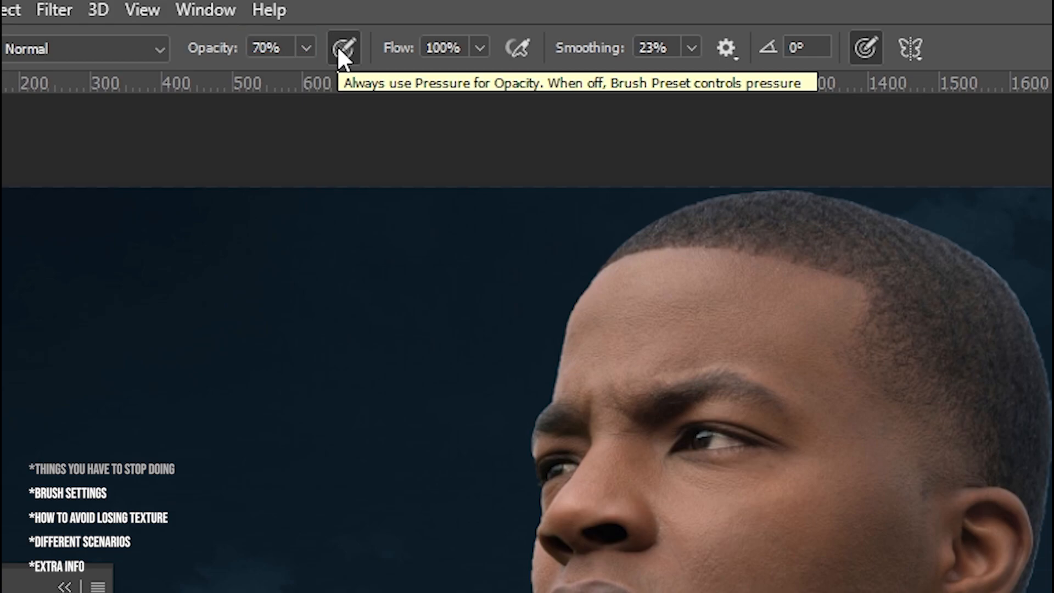
mouse_move(874, 65)
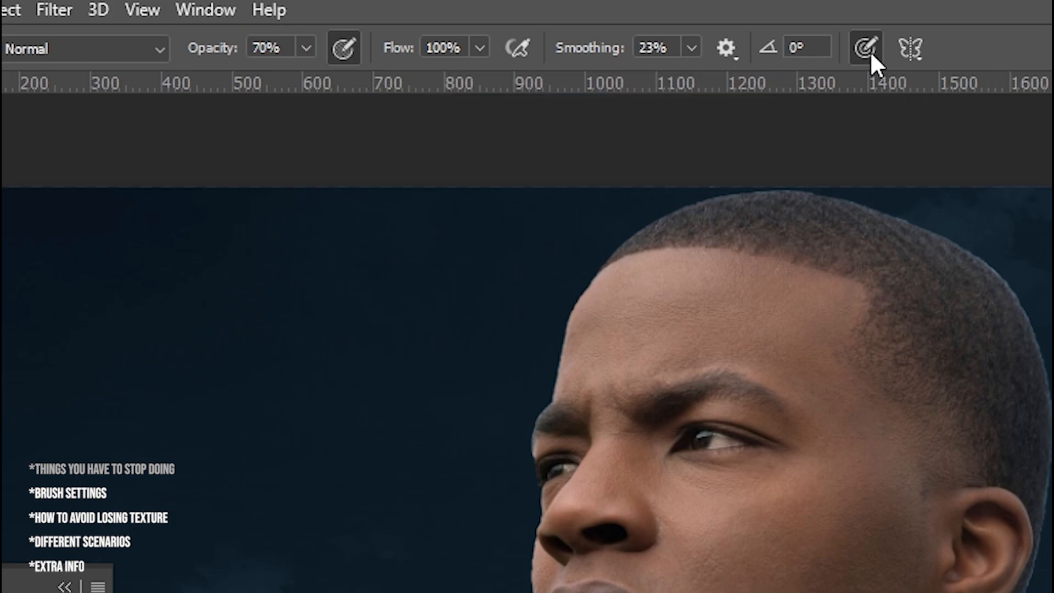
mouse_move(867, 46)
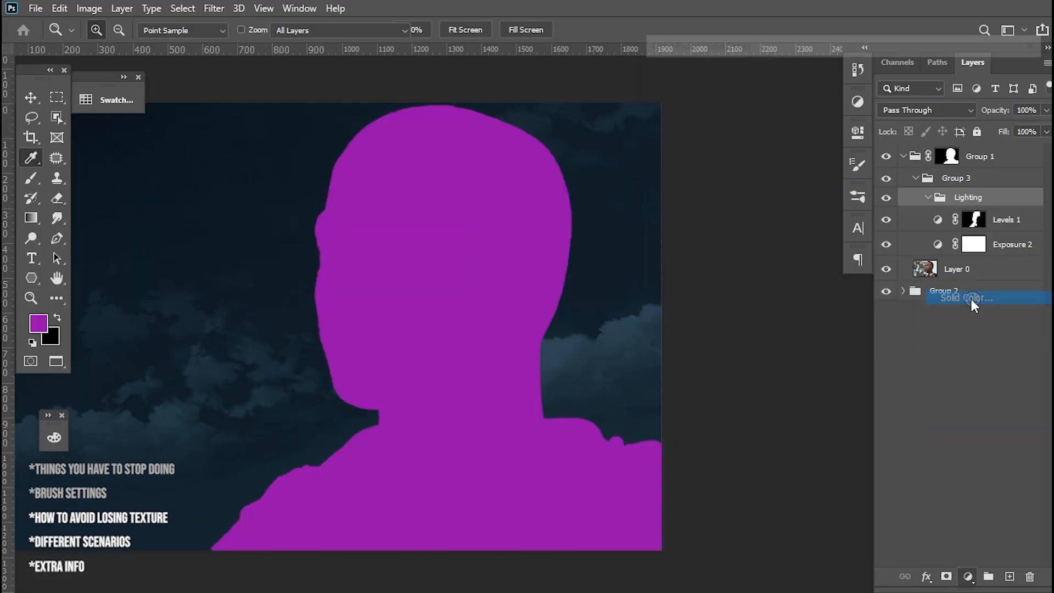
Add a #ec6cff pink Solid Color fill layer
double_click(966, 298)
type("ec6cff")
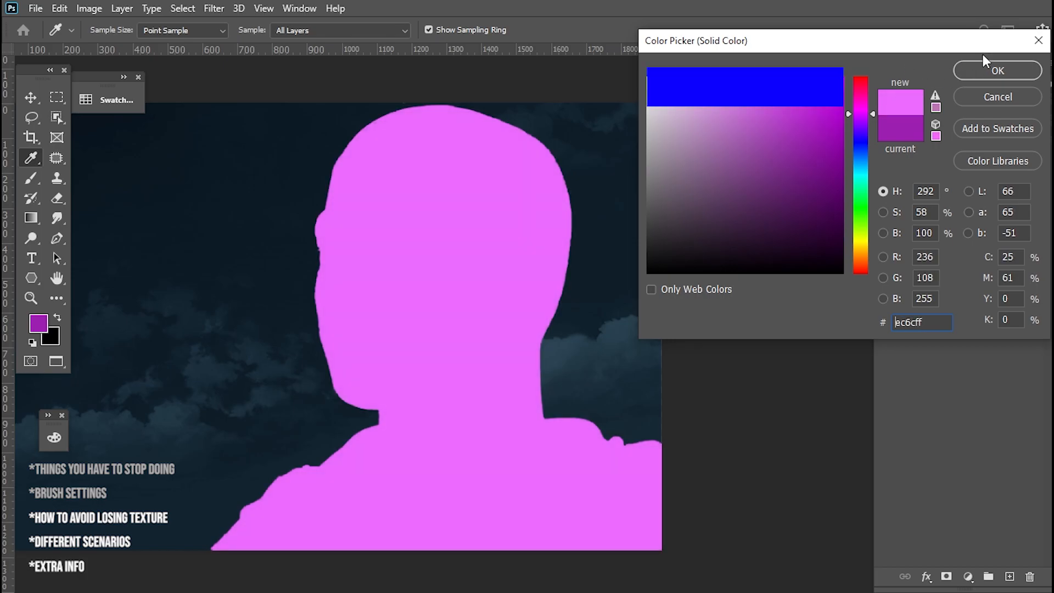
left_click(996, 71)
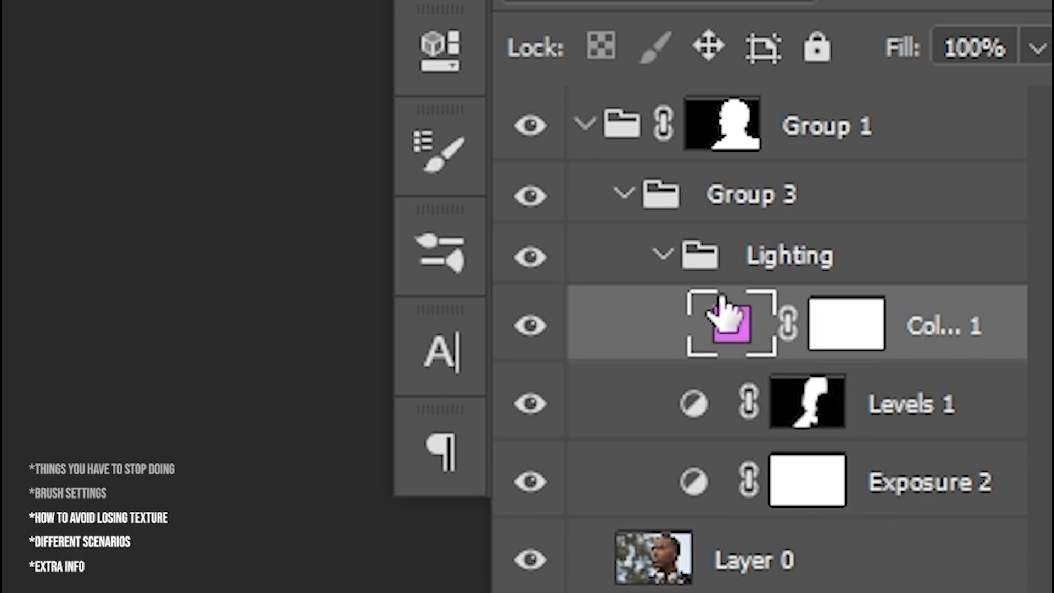
Paint a magenta rim light on the fill mask along the neck and behind the ear
left_click(846, 324)
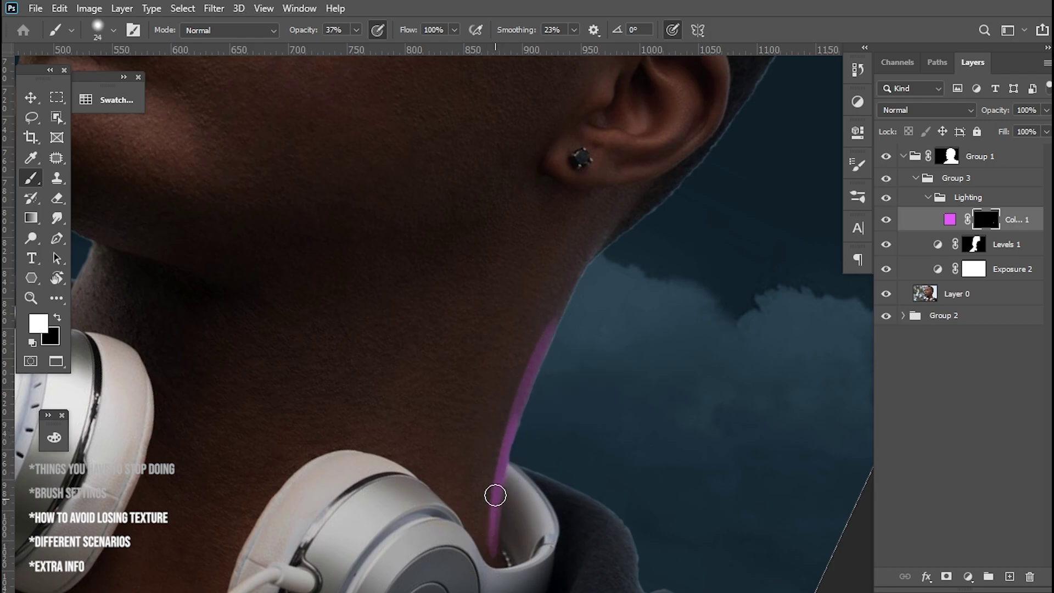
left_click_drag(495, 495, 588, 264)
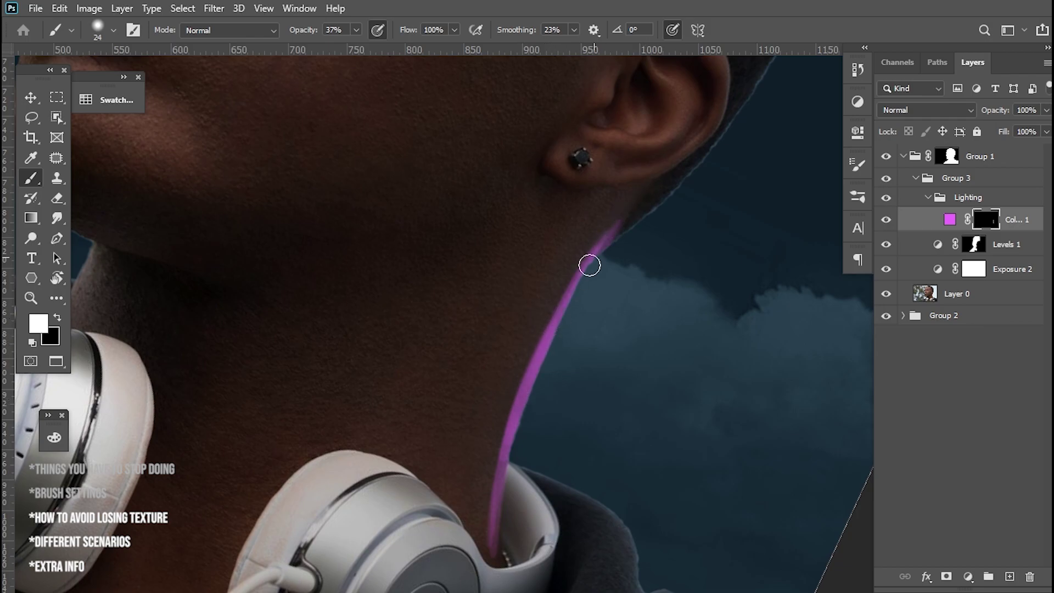
left_click_drag(590, 265, 497, 545)
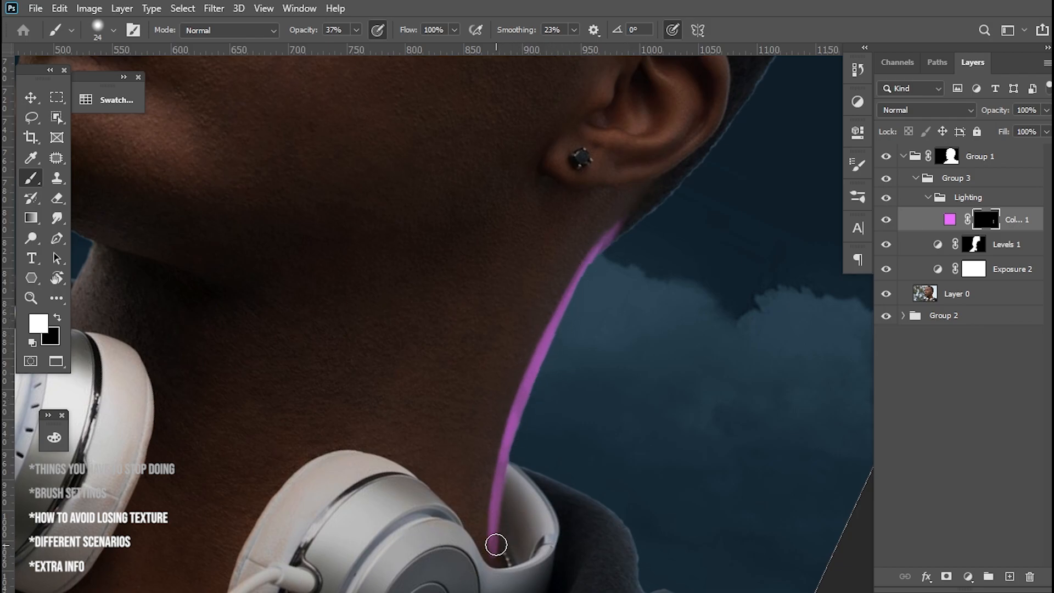
left_click_drag(495, 545, 528, 376)
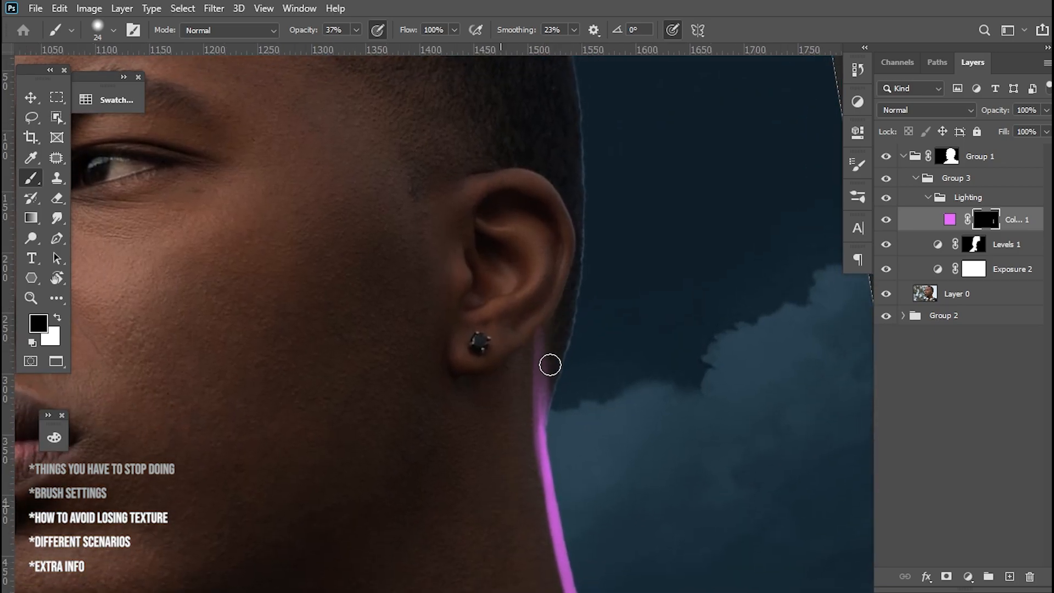
left_click_drag(549, 365, 522, 452)
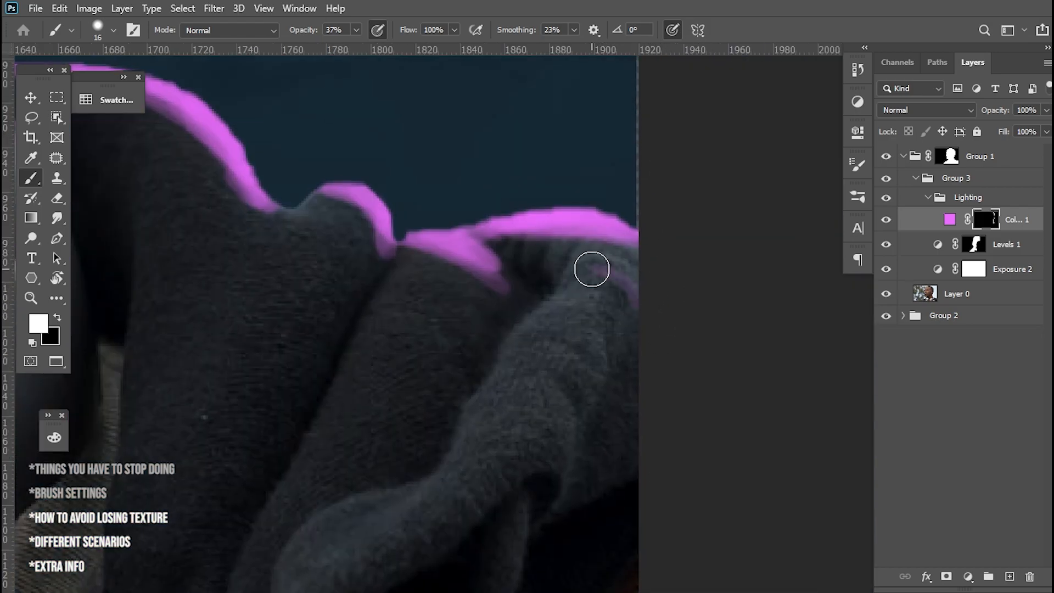
Paint rim light along the hoodie fold ridges and shoulder, removing excess glow
left_click_drag(591, 269, 515, 272)
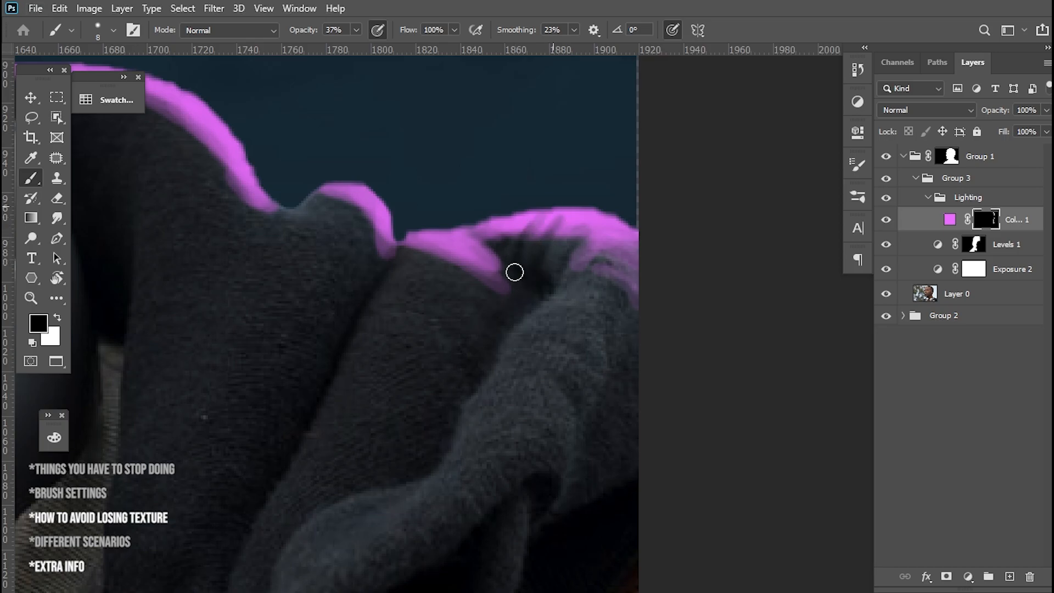
left_click_drag(514, 272, 596, 398)
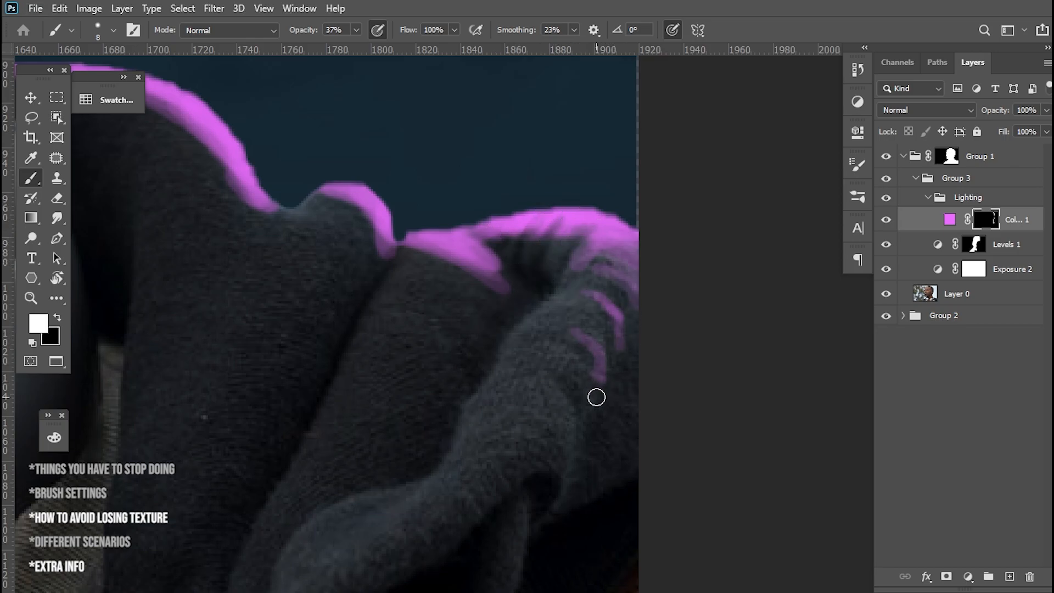
left_click_drag(596, 396, 626, 326)
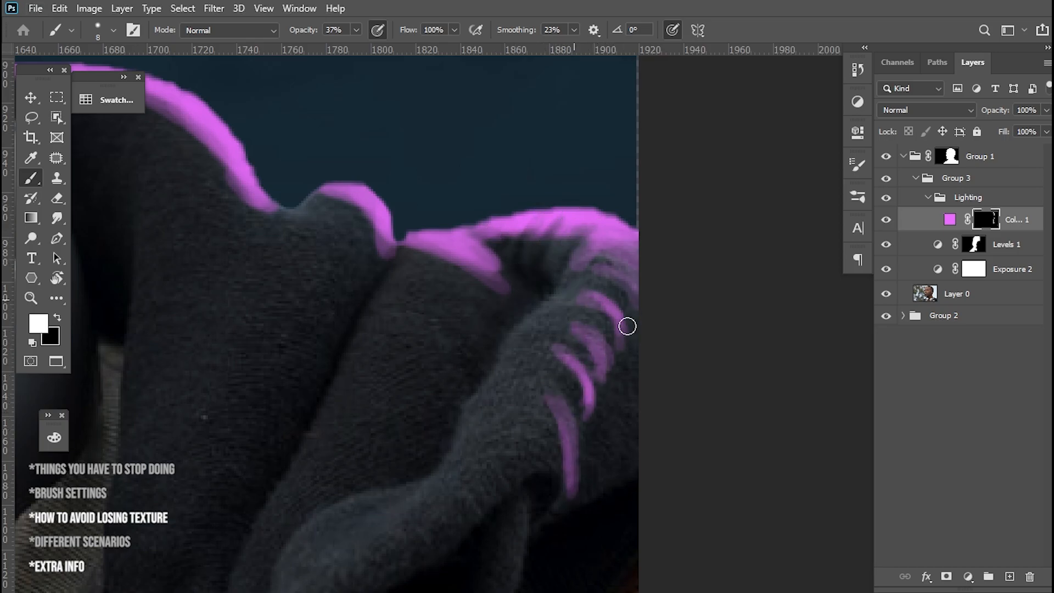
left_click_drag(627, 326, 573, 460)
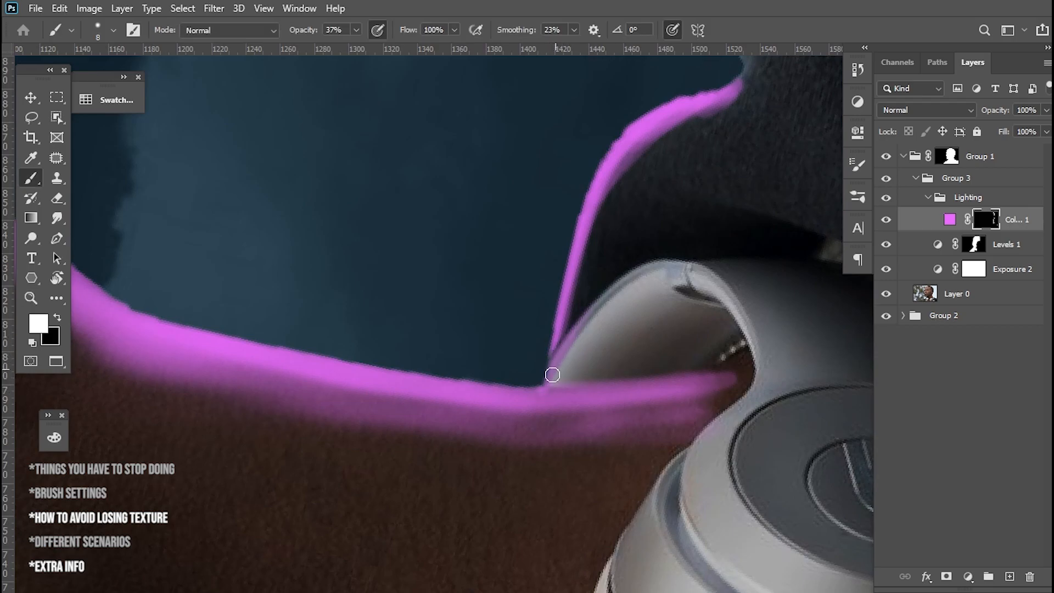
left_click_drag(552, 375, 635, 267)
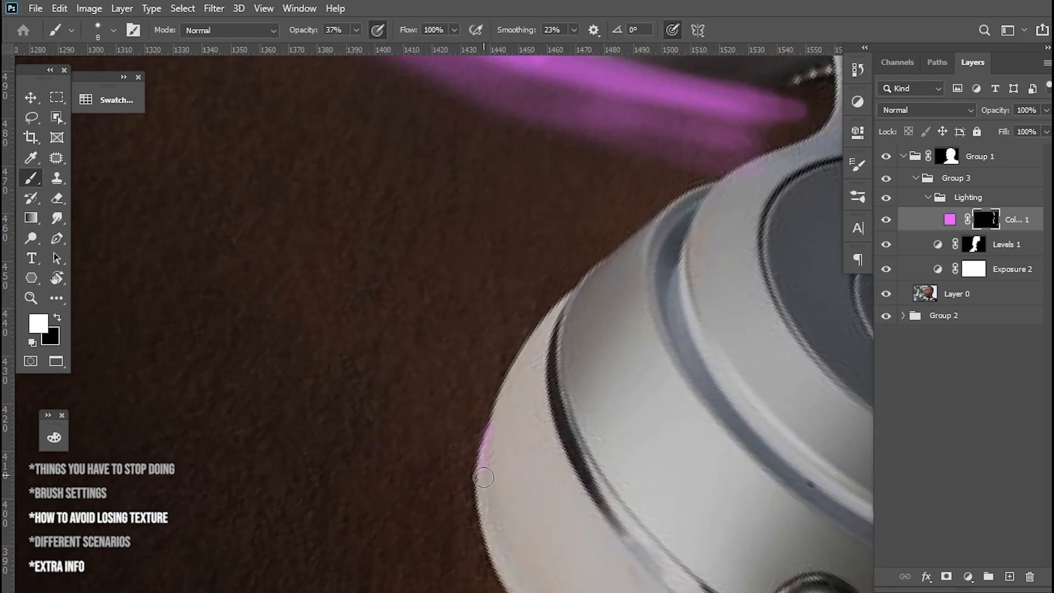
Paint rim light along the headphone cup, rim and band edges
left_click_drag(484, 477, 543, 339)
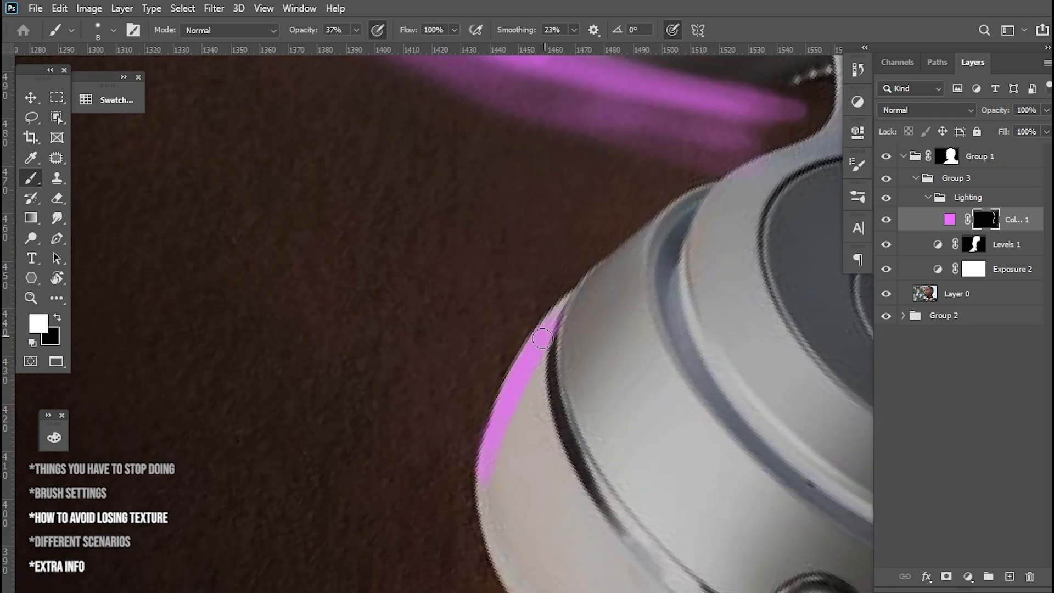
left_click_drag(545, 337, 603, 278)
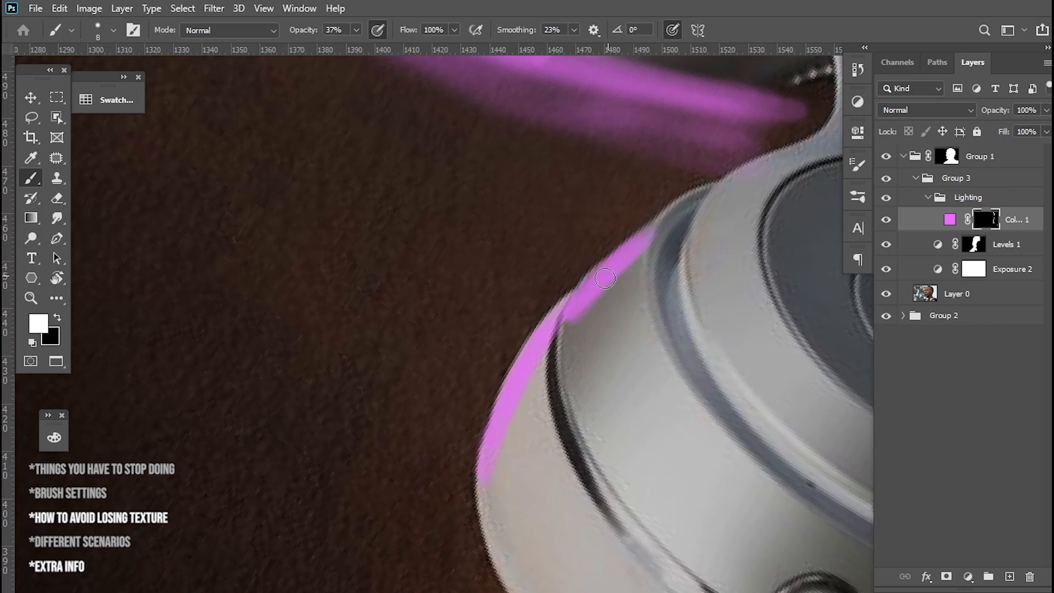
left_click_drag(604, 278, 556, 336)
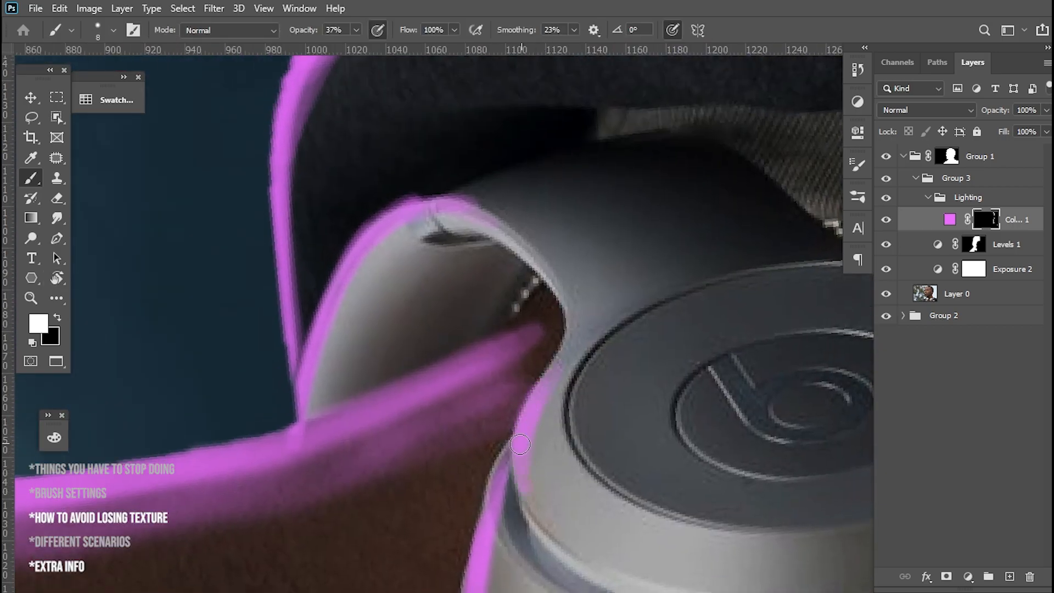
left_click_drag(521, 444, 573, 318)
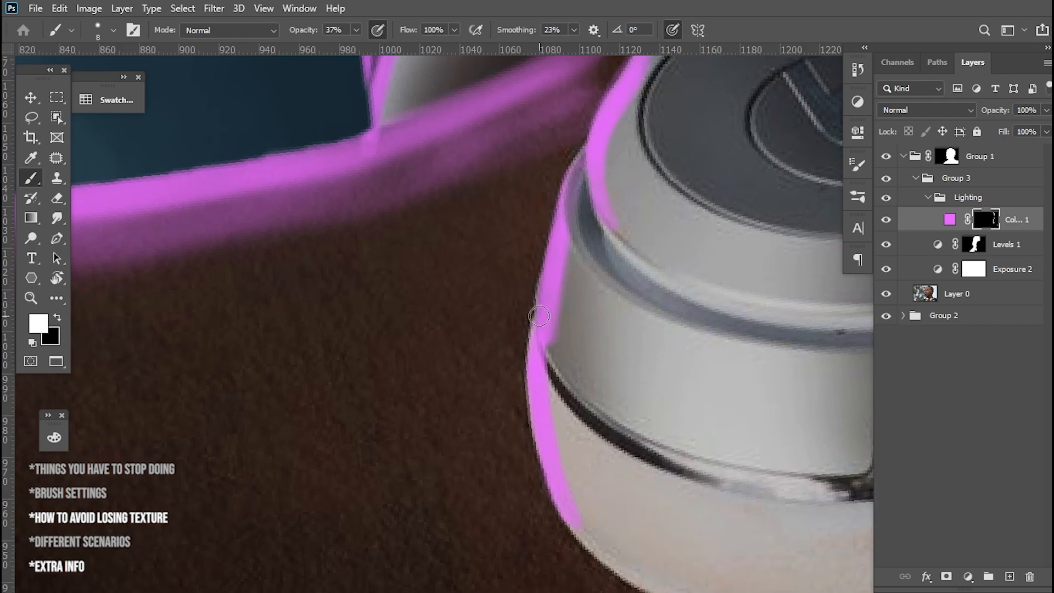
left_click_drag(538, 316, 573, 392)
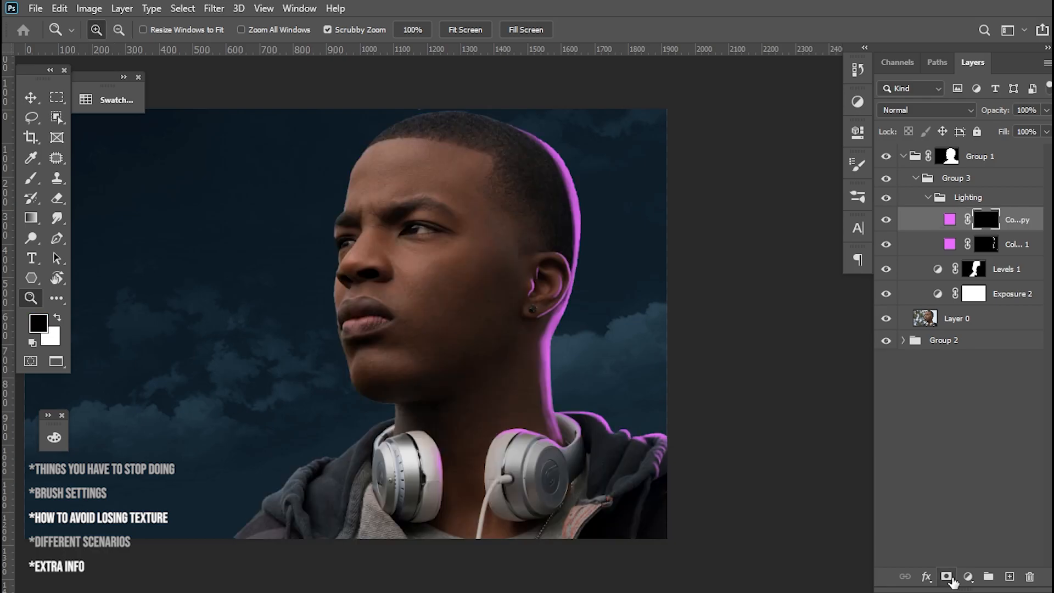
mouse_move(949, 576)
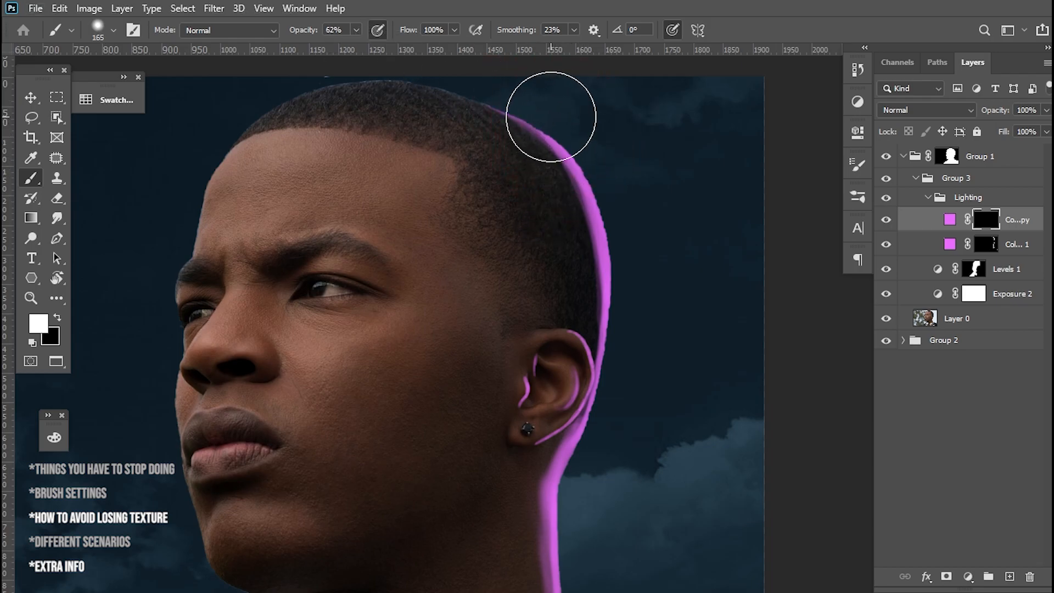
Paint magenta light along the back of the head and down the neck
left_click_drag(551, 117, 605, 362)
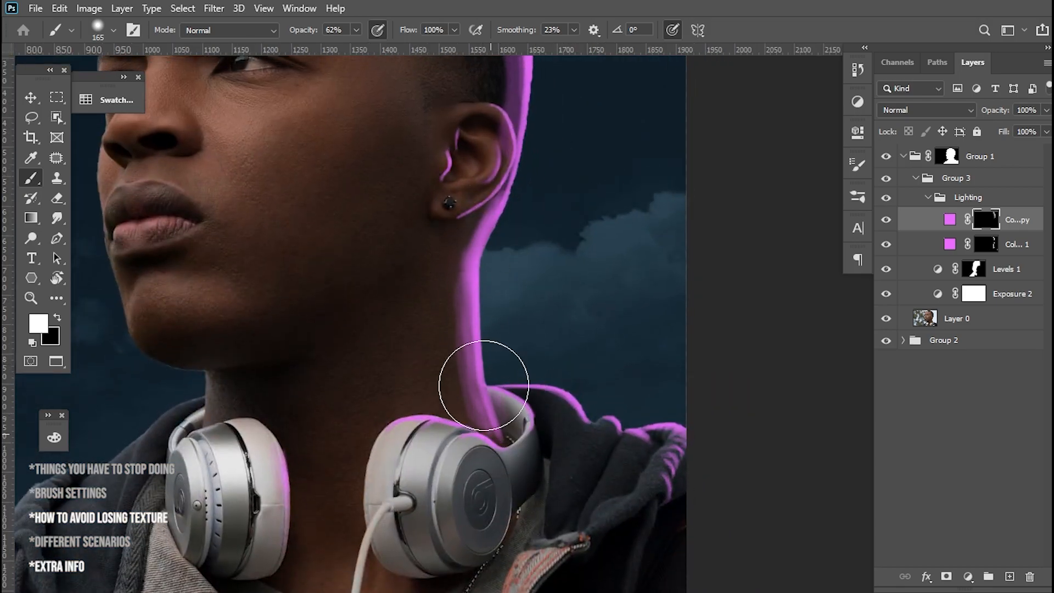
left_click_drag(484, 383, 481, 236)
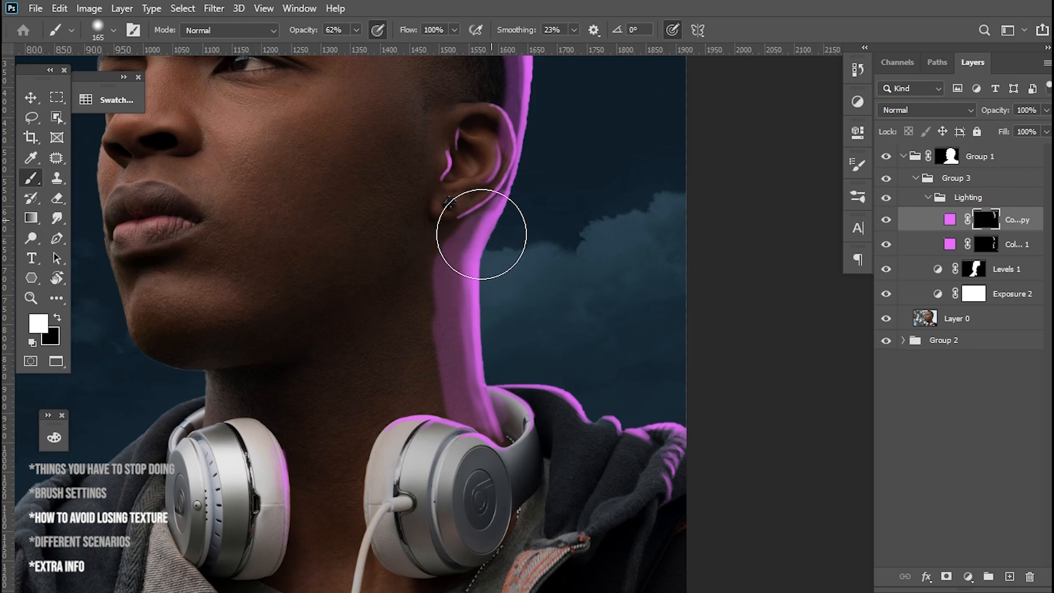
left_click_drag(481, 235, 460, 211)
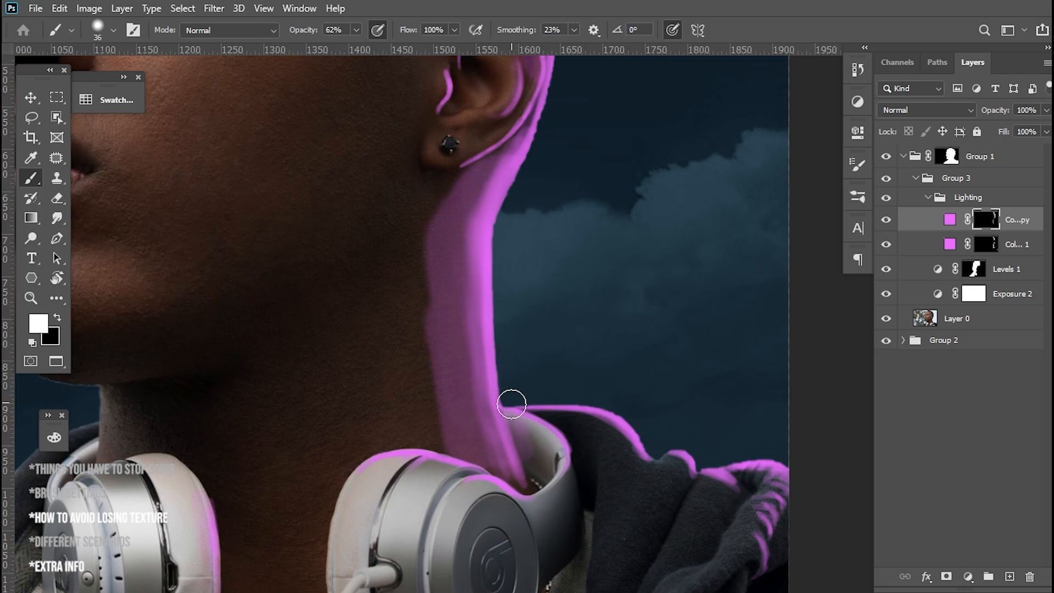
left_click_drag(512, 403, 497, 452)
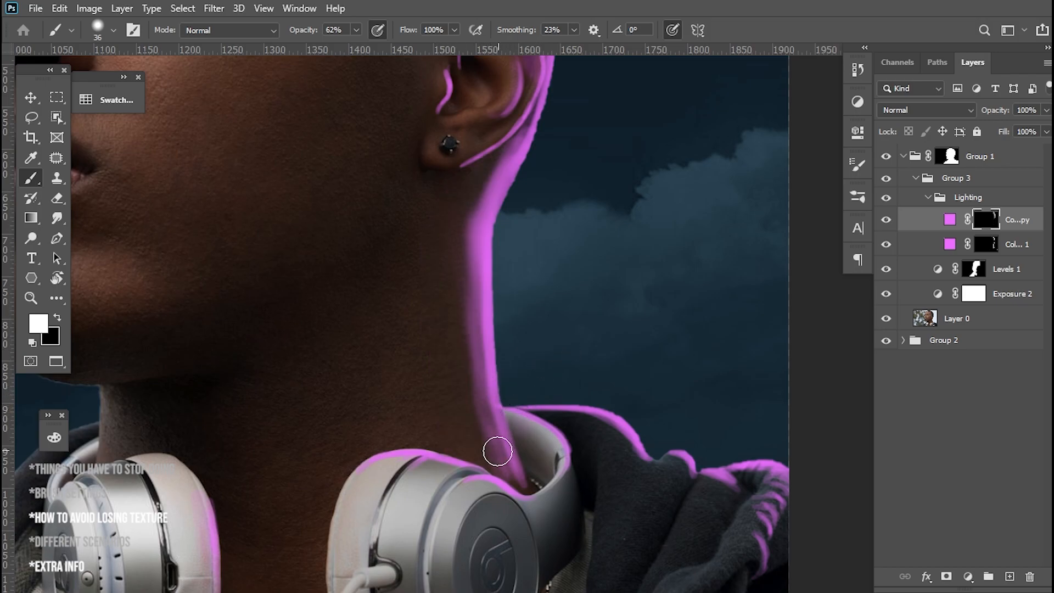
left_click_drag(498, 450, 454, 161)
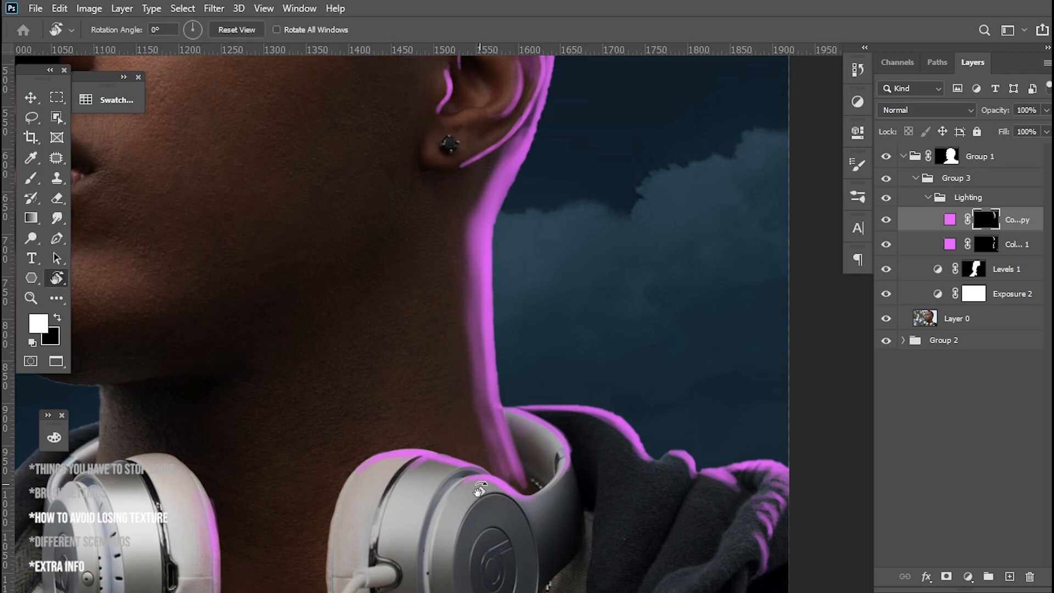
Rotate the canvas and paint light where the neck meets the headphones and below the ear
left_click(32, 177)
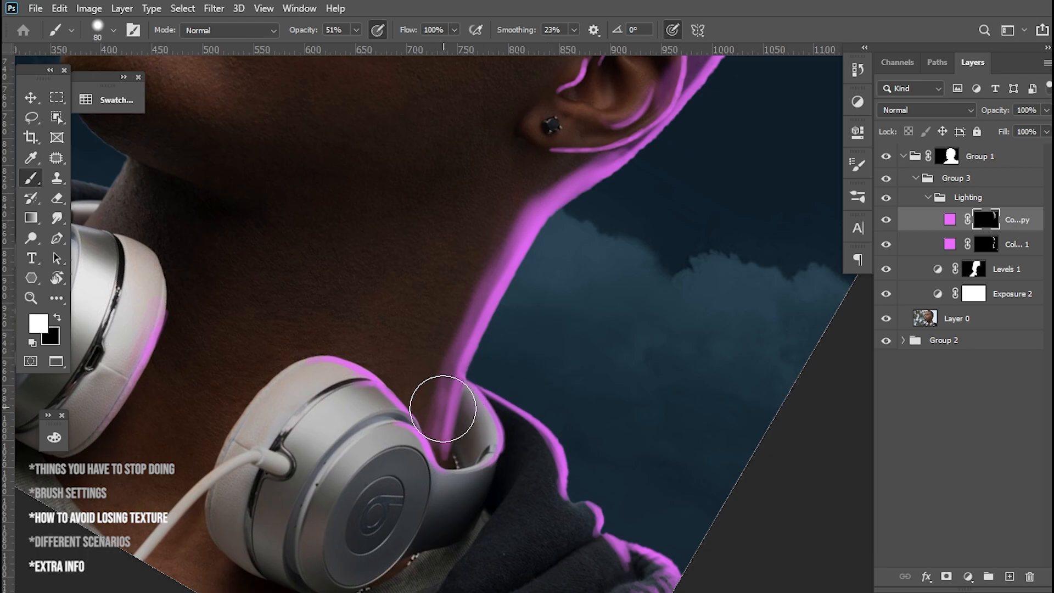
left_click_drag(440, 409, 565, 181)
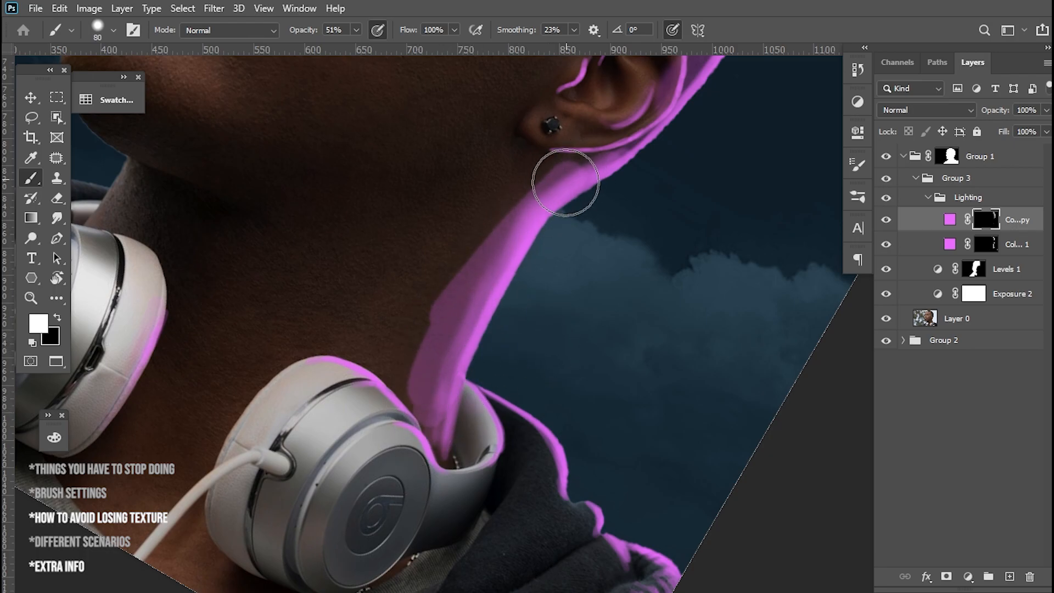
left_click_drag(564, 181, 555, 158)
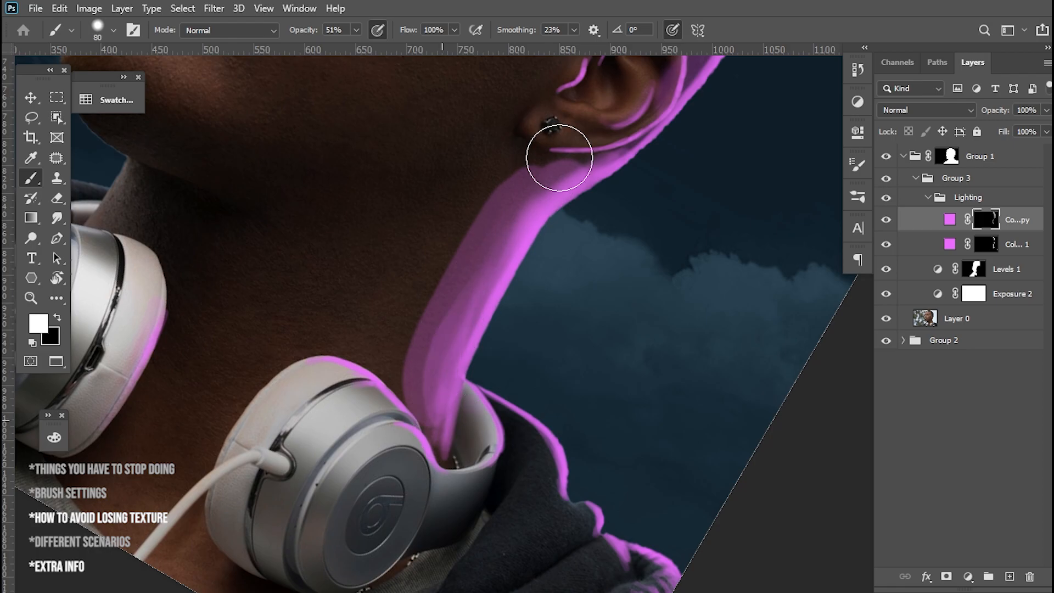
left_click_drag(558, 159, 565, 128)
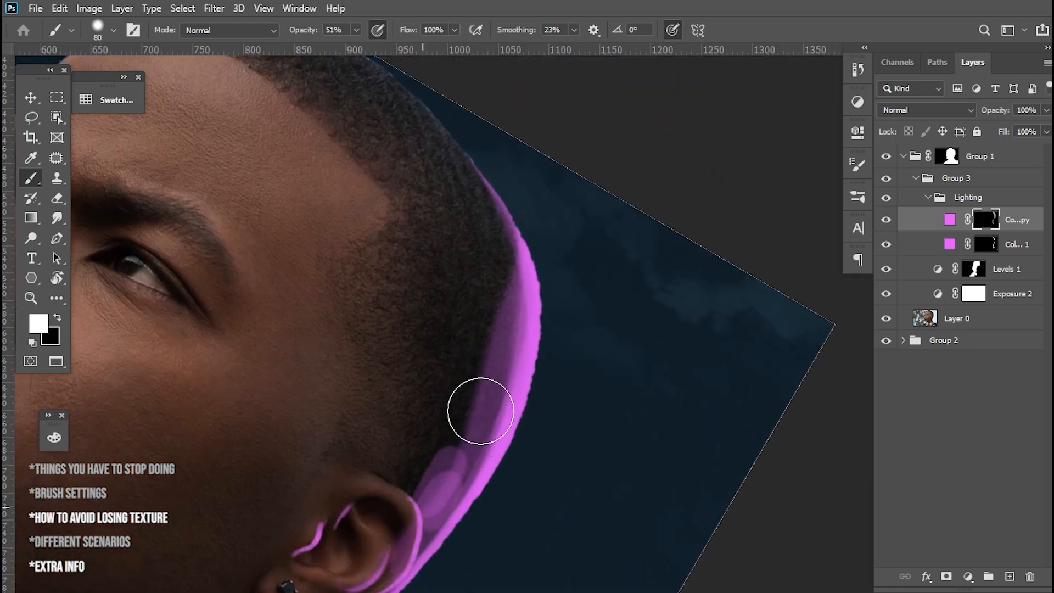
left_click(31, 298)
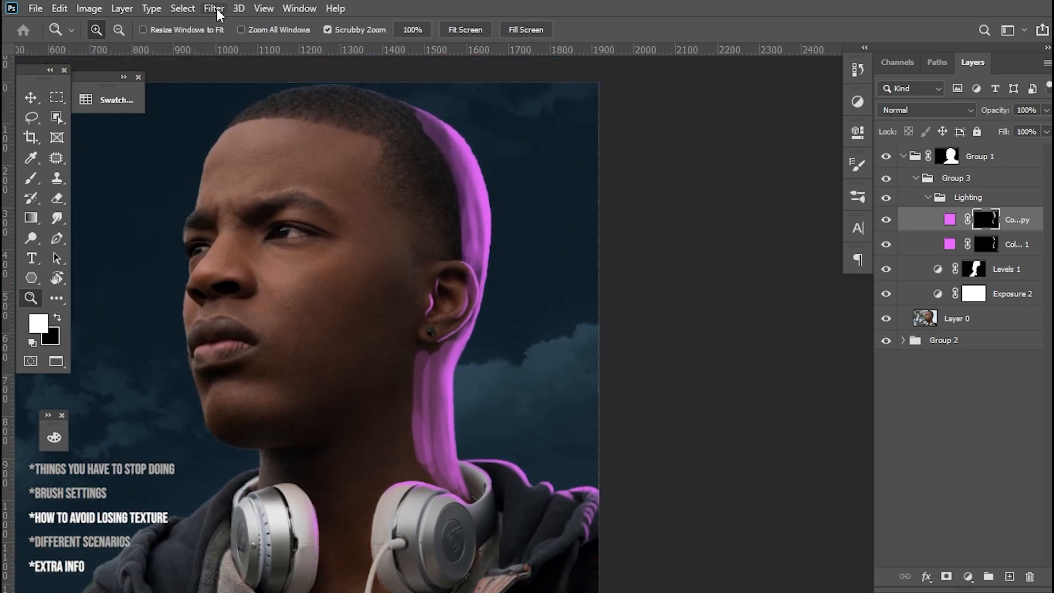
Apply a Gaussian Blur with a 26.3-pixel radius to the magenta rim light
left_click(214, 8)
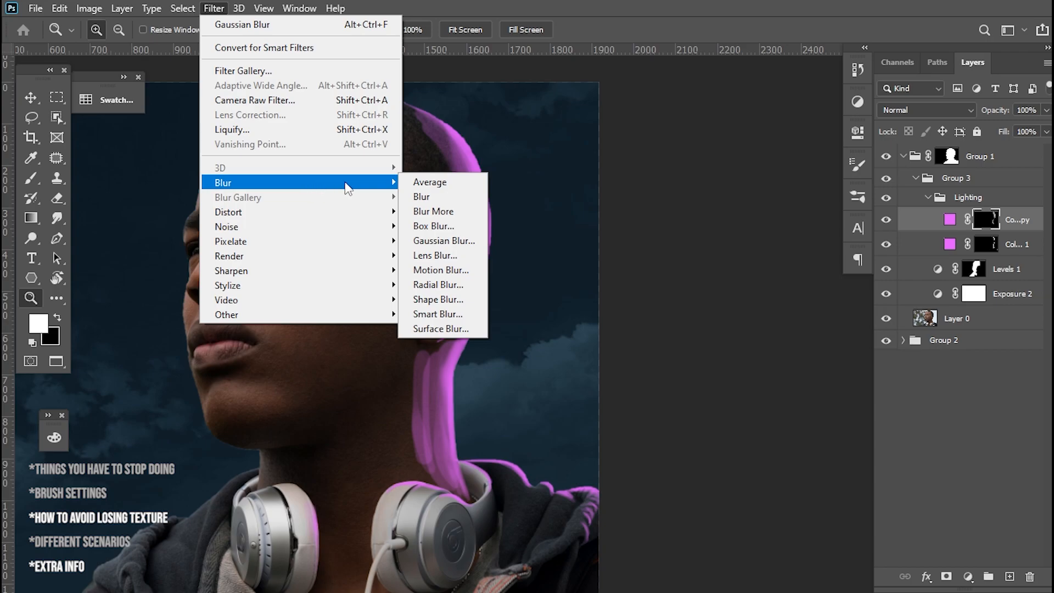
left_click(444, 240)
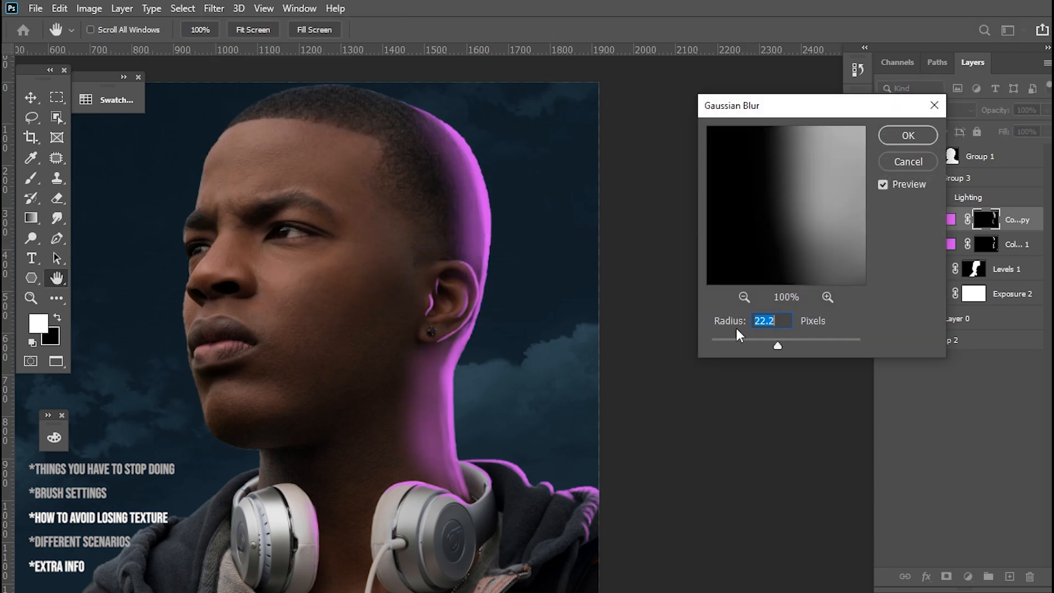
left_click_drag(777, 347, 758, 346)
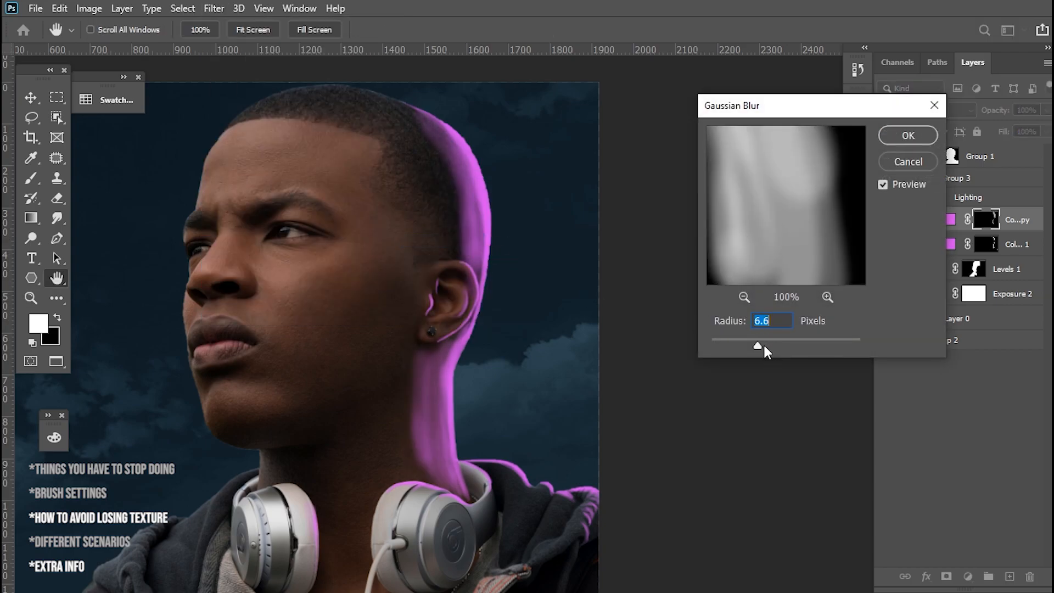
left_click_drag(758, 346, 781, 346)
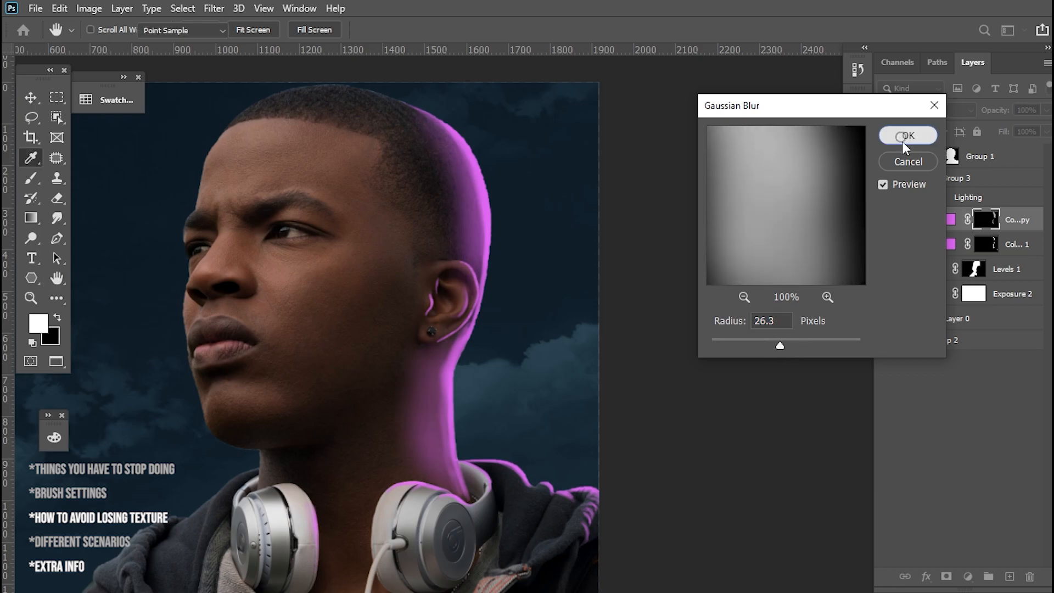
left_click(908, 135)
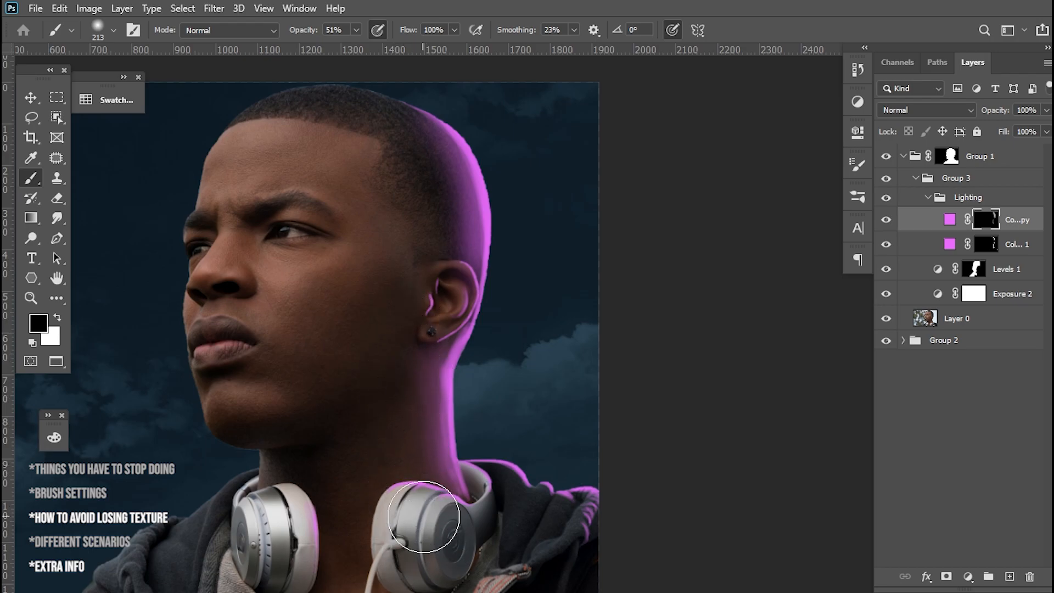
Paint black on the glow's mask to remove magenta light over the right earcup
left_click(31, 298)
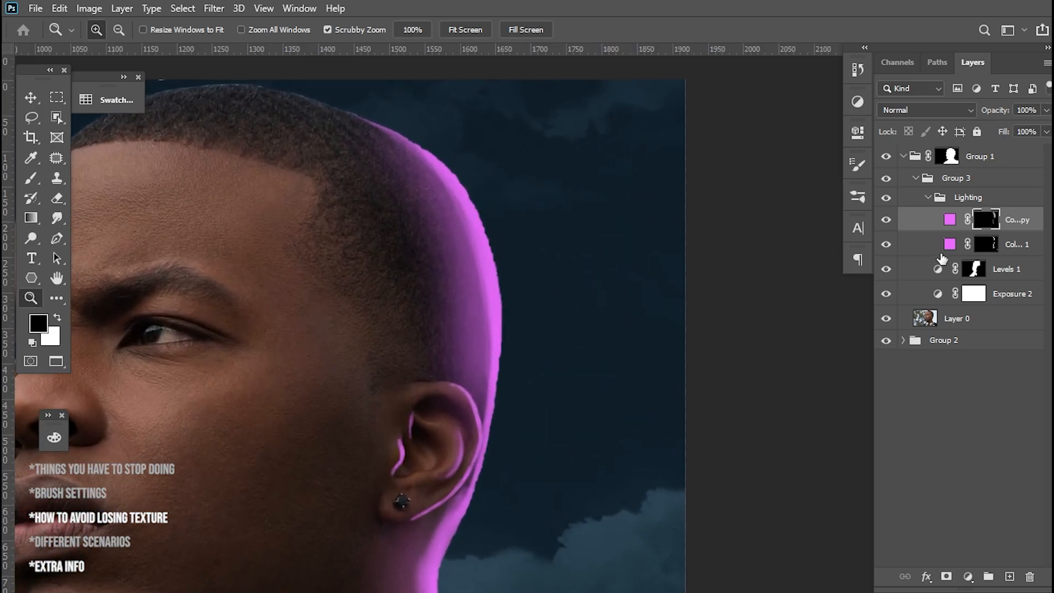
mouse_move(1045, 222)
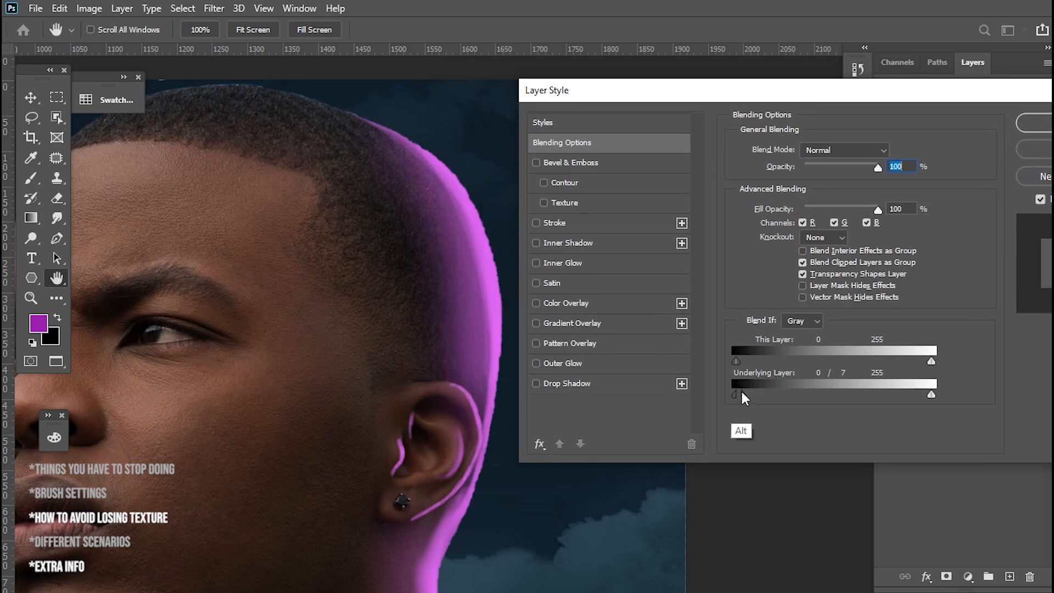
Split the Blend If Underlying Layer black slider to about 0/7
left_click_drag(737, 396, 753, 396)
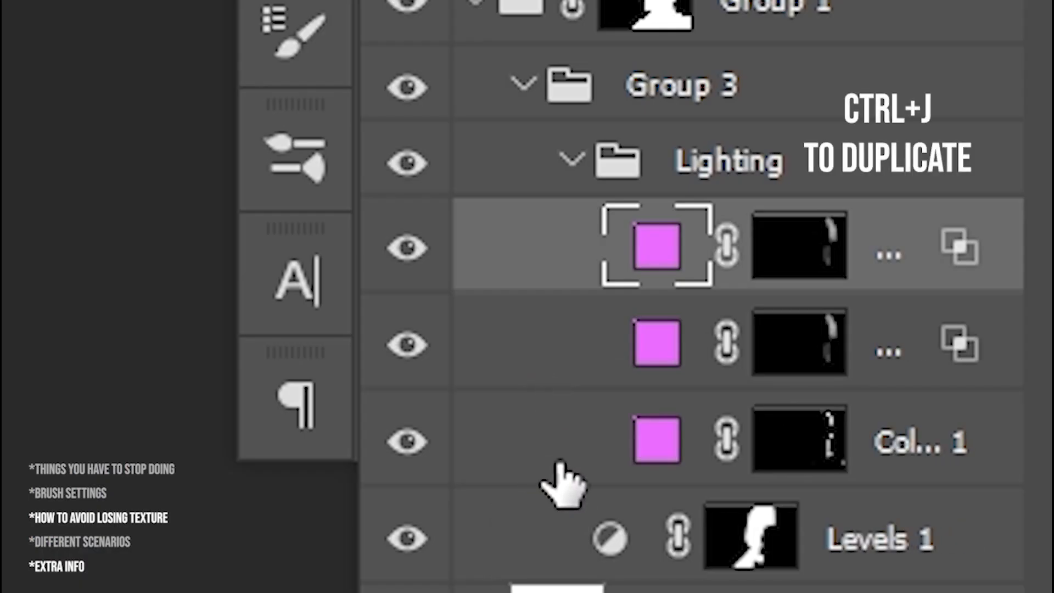
Duplicate the magenta light layer and paint its light onto the hoodie folds
left_click(798, 250)
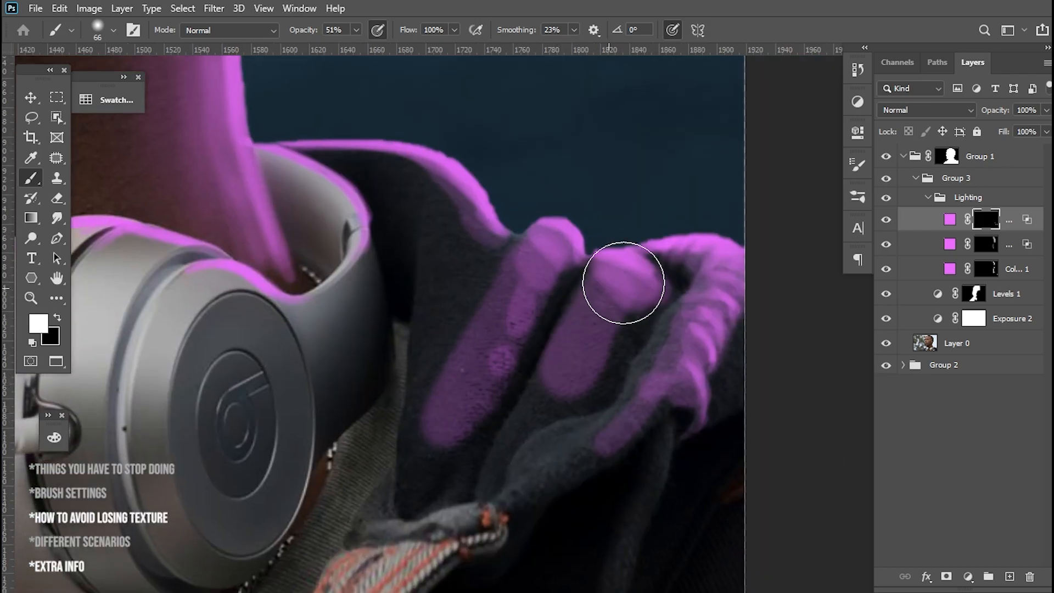
left_click(32, 298)
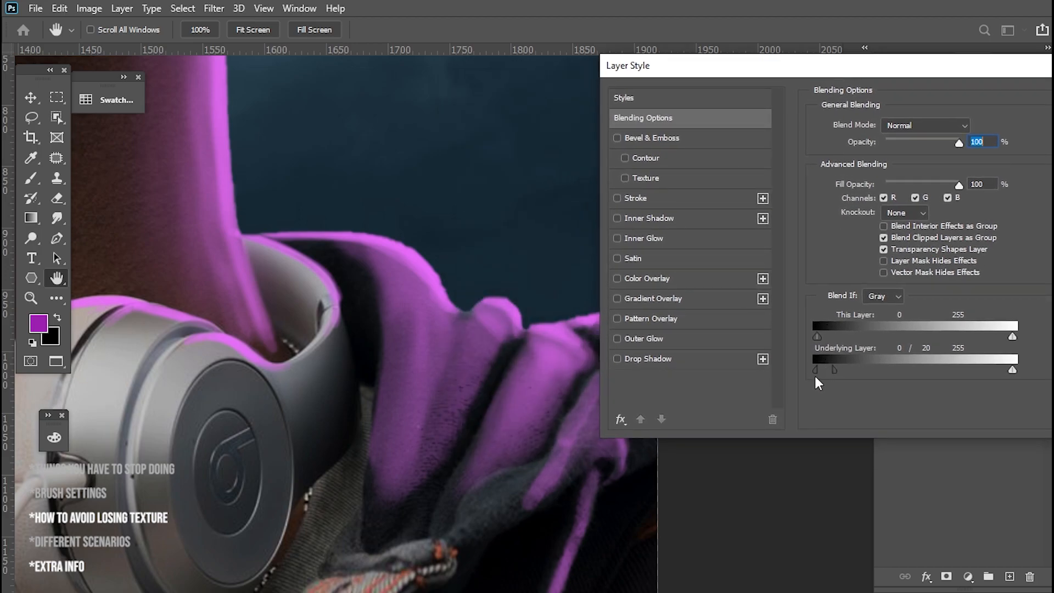
Set the Blend If Underlying Layer split slider to 0/31 for the hoodie light
left_click_drag(834, 370, 842, 369)
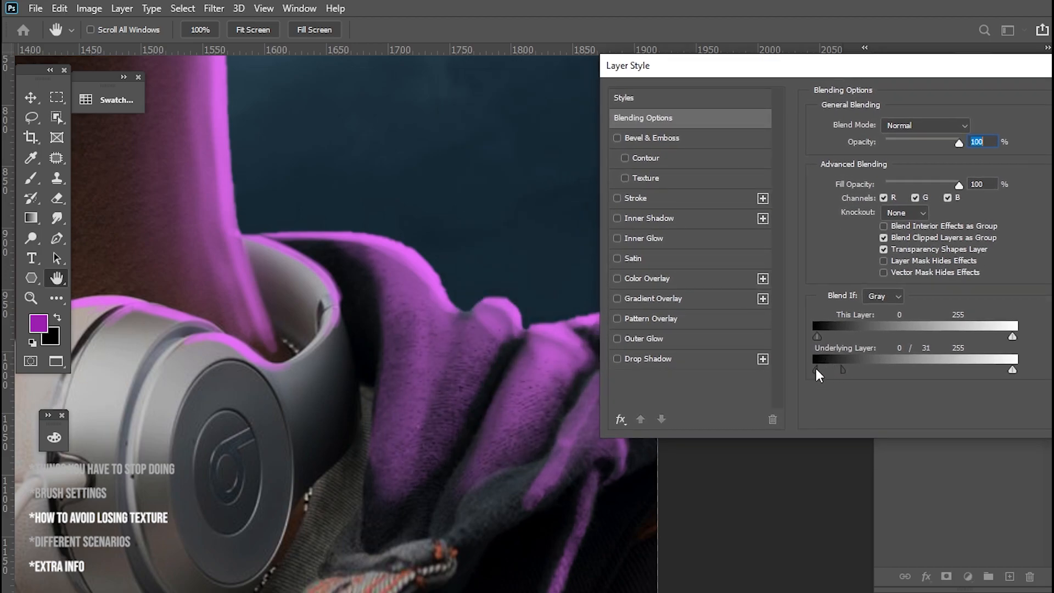
left_click_drag(818, 369, 830, 369)
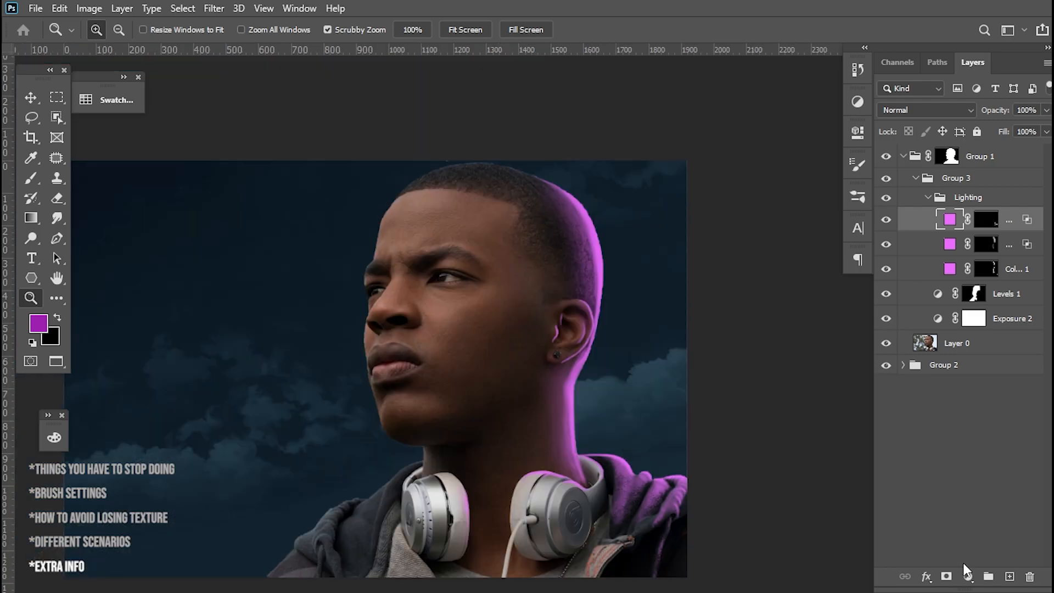
Create a Solid Color fill layer in bright cyan #42efff
double_click(949, 219)
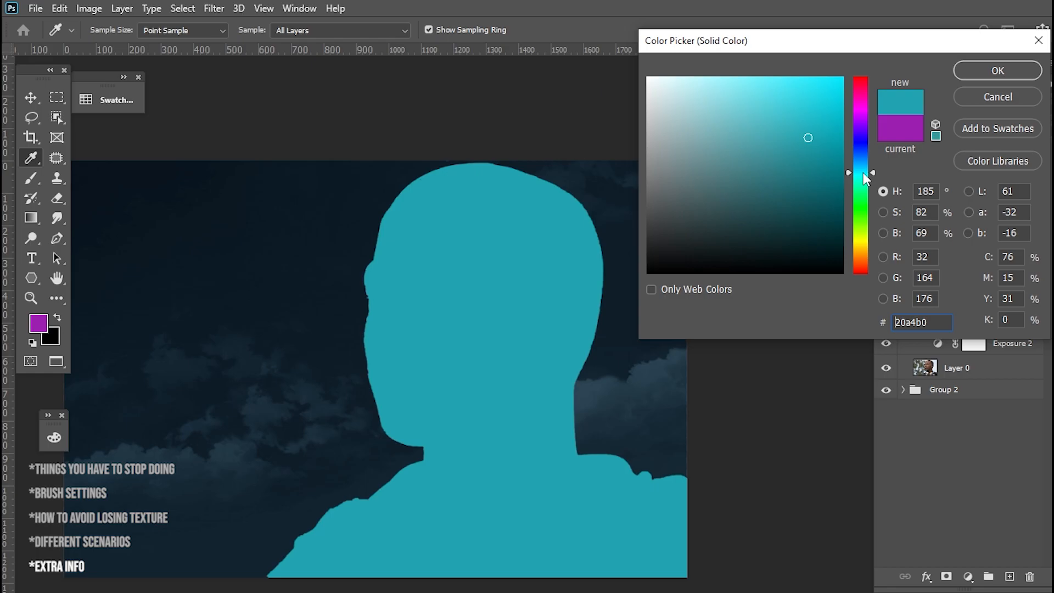
left_click(794, 75)
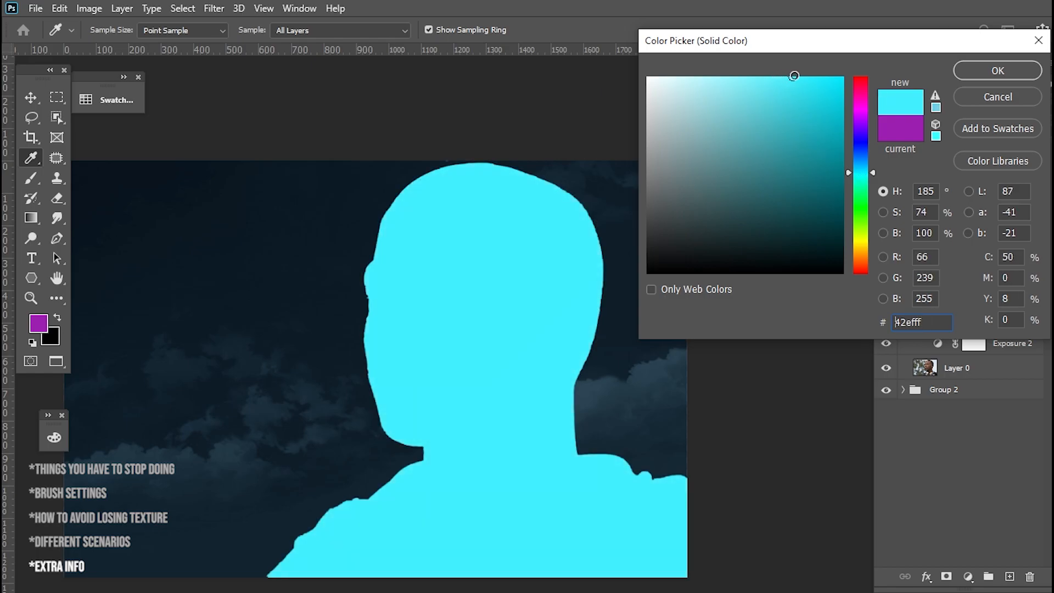
left_click(996, 71)
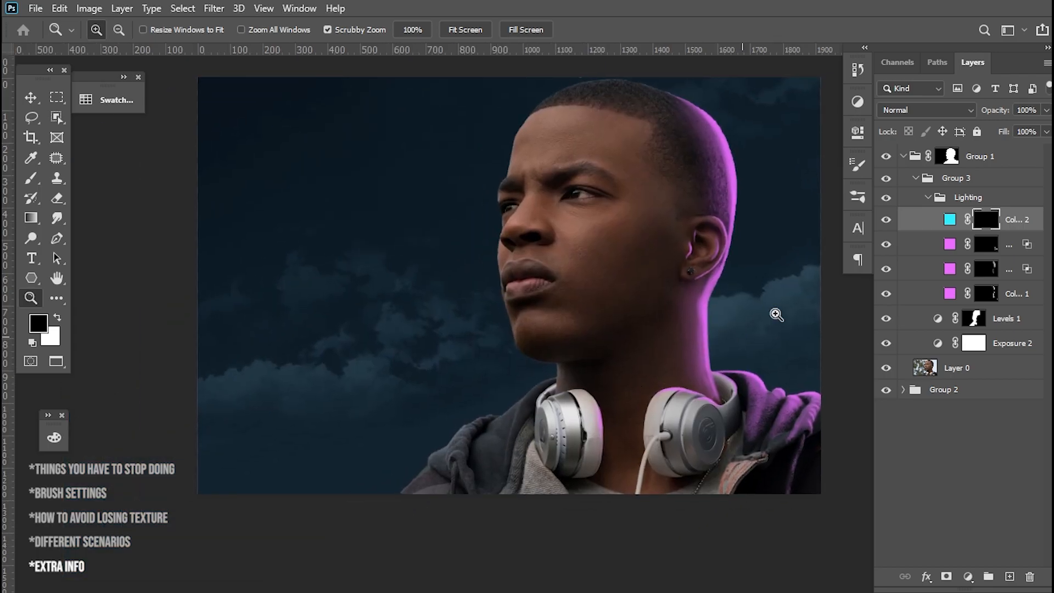
Paint cyan light along the hood's edge and onto the lips and chin
left_click(926, 110)
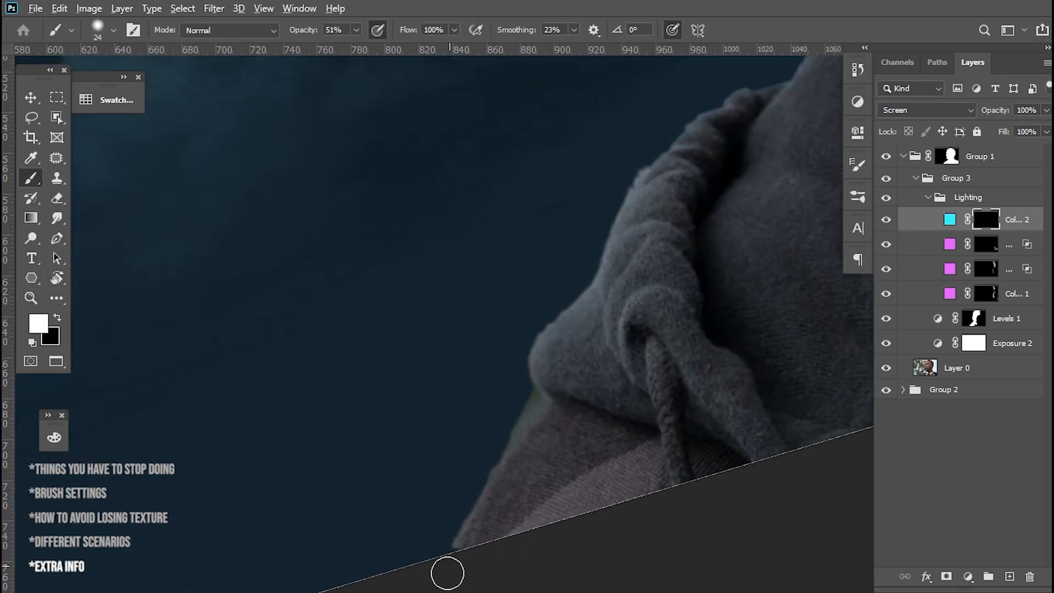
left_click_drag(447, 573, 613, 481)
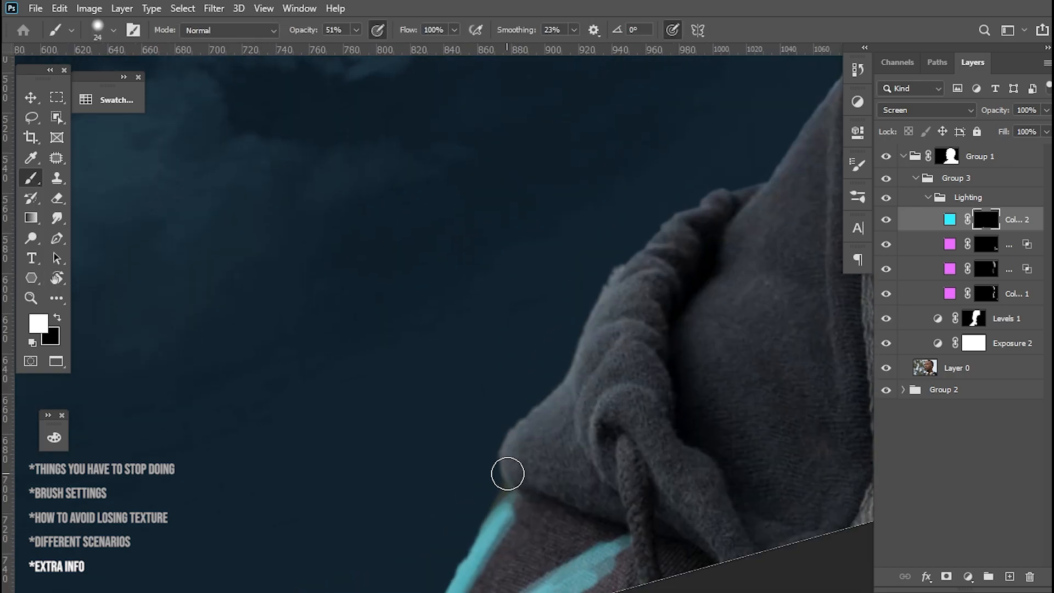
left_click_drag(507, 474, 589, 551)
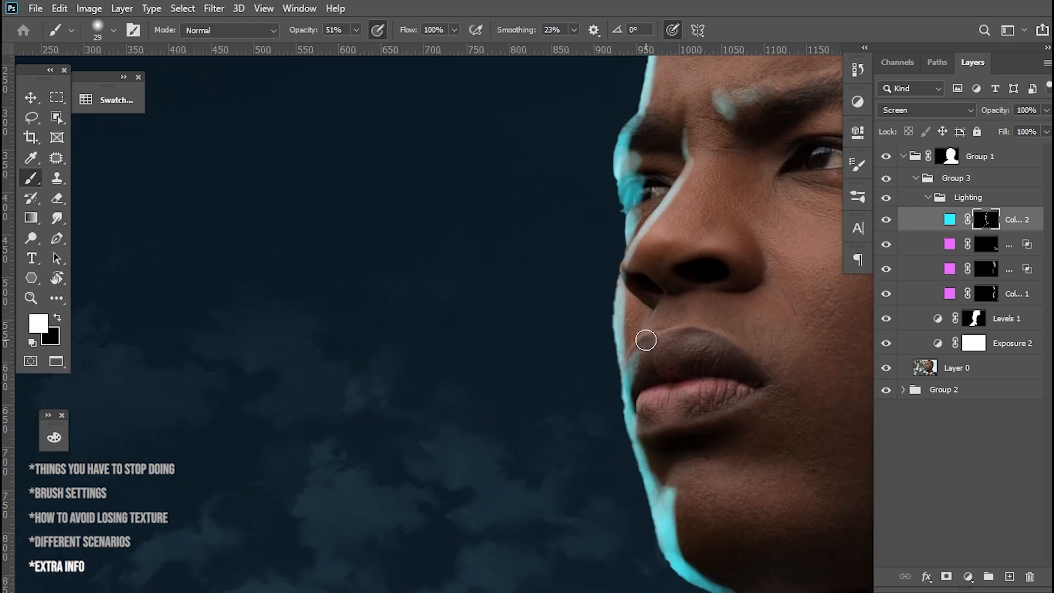
left_click_drag(644, 341, 647, 350)
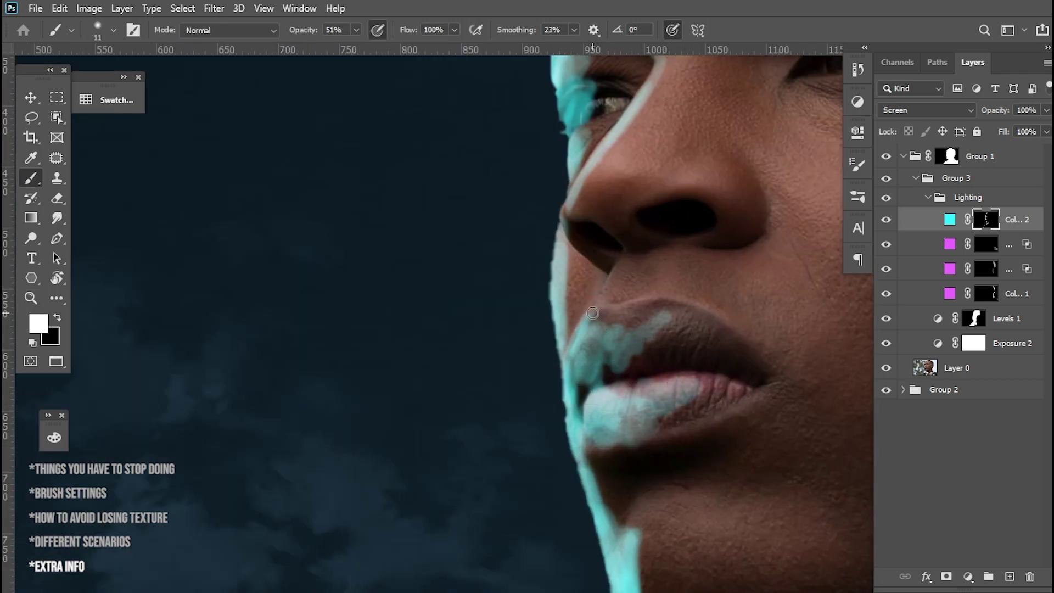
left_click(31, 298)
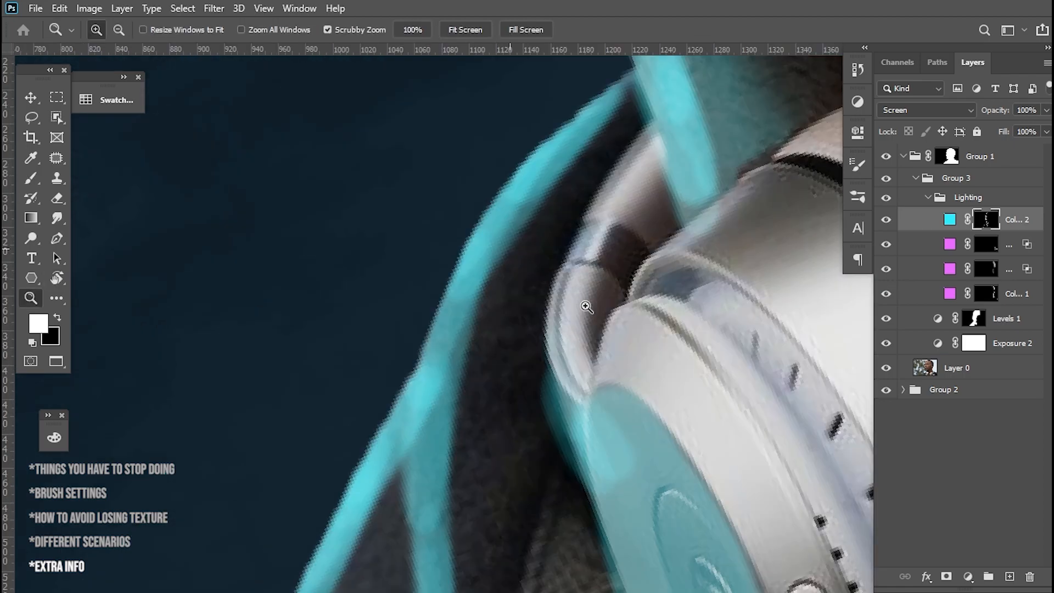
Refine the cyan glow over the hood folds near the headphones
left_click(32, 176)
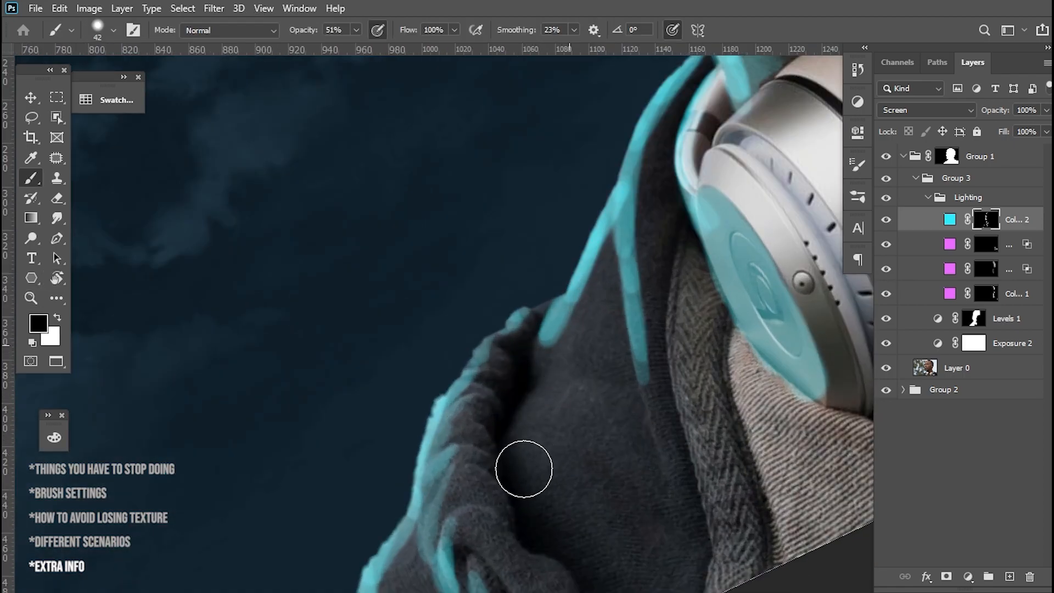
left_click_drag(524, 471, 590, 373)
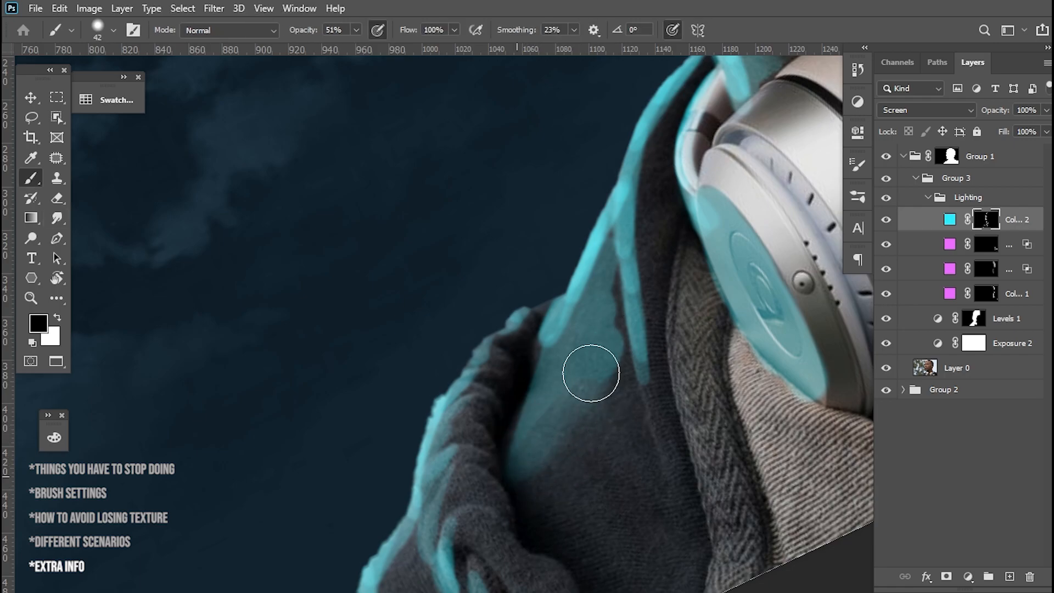
left_click_drag(590, 374, 616, 335)
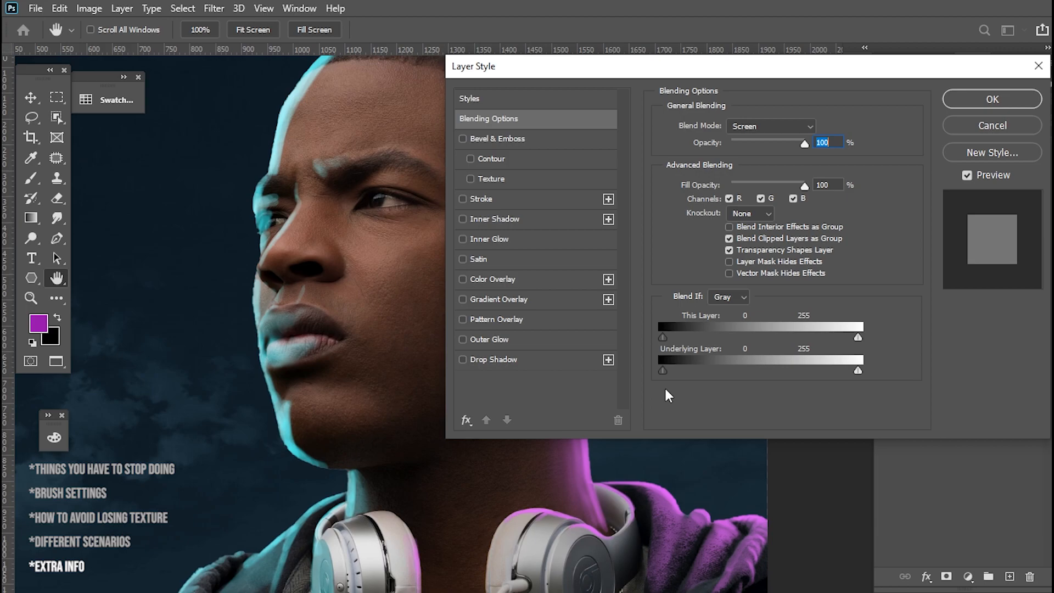
Split Color Fill 2's Underlying Layer black slider to 9/26 and apply
left_click_drag(662, 370, 676, 370)
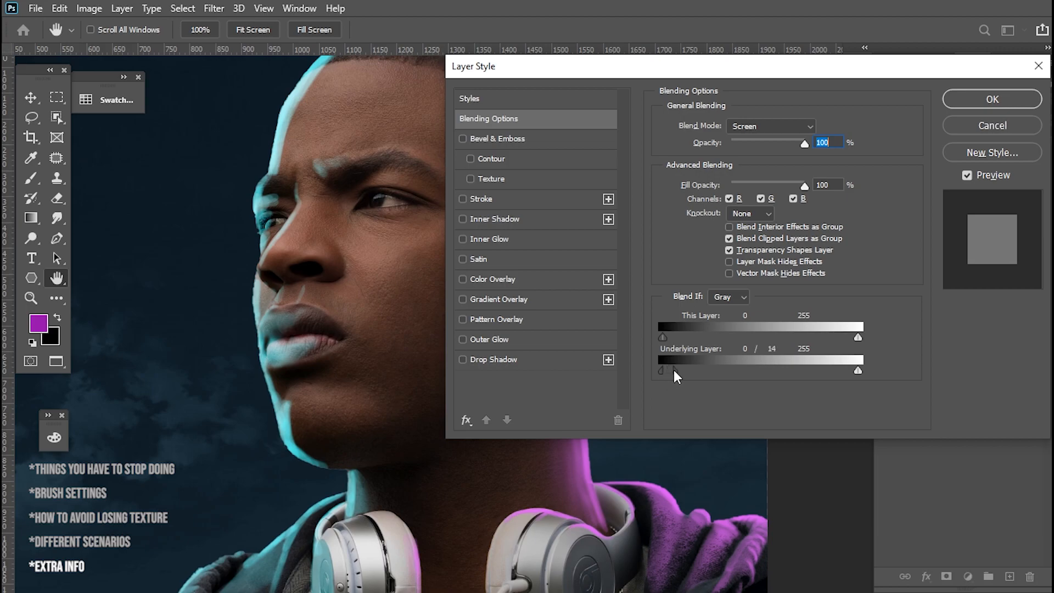
left_click_drag(662, 371, 672, 371)
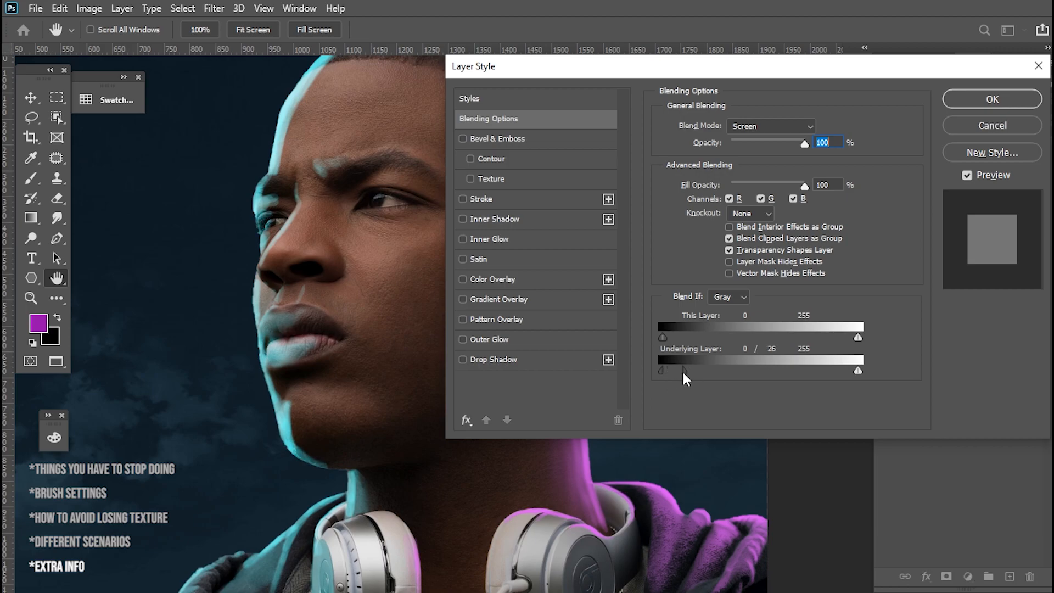
left_click_drag(663, 371, 679, 371)
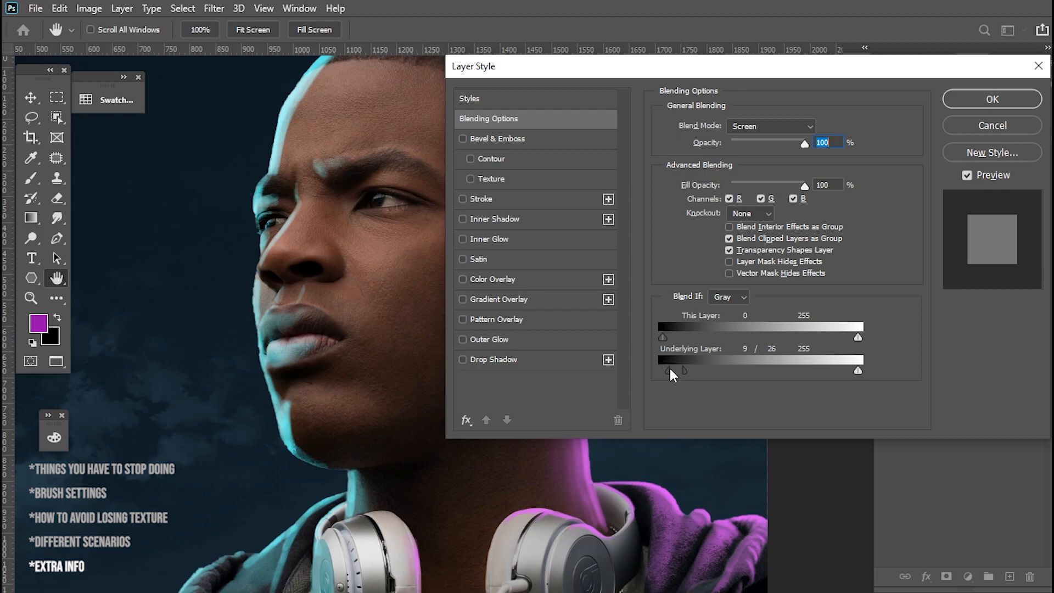
mouse_move(953, 109)
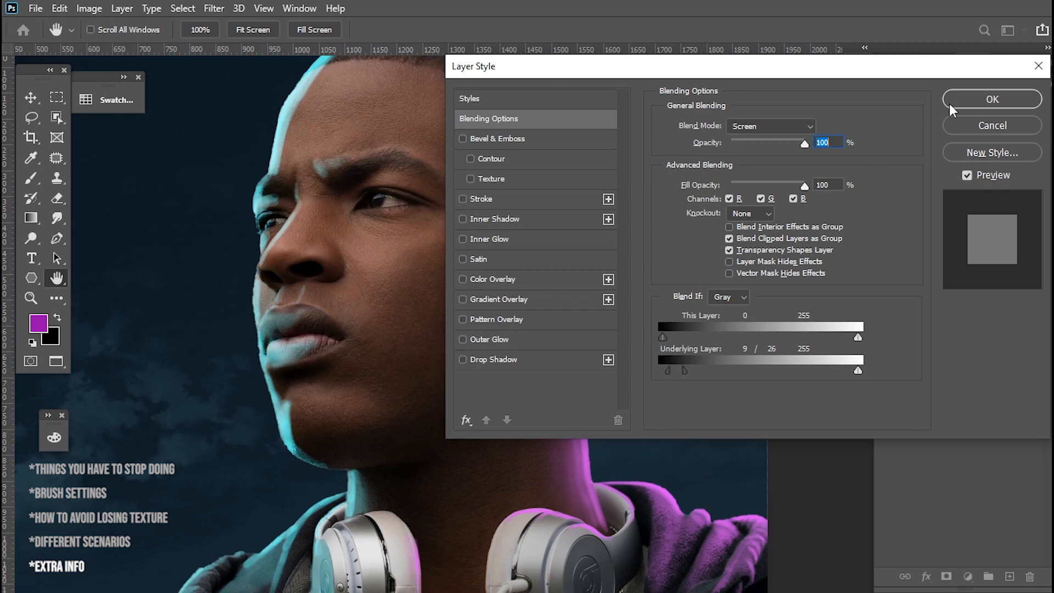
left_click(993, 99)
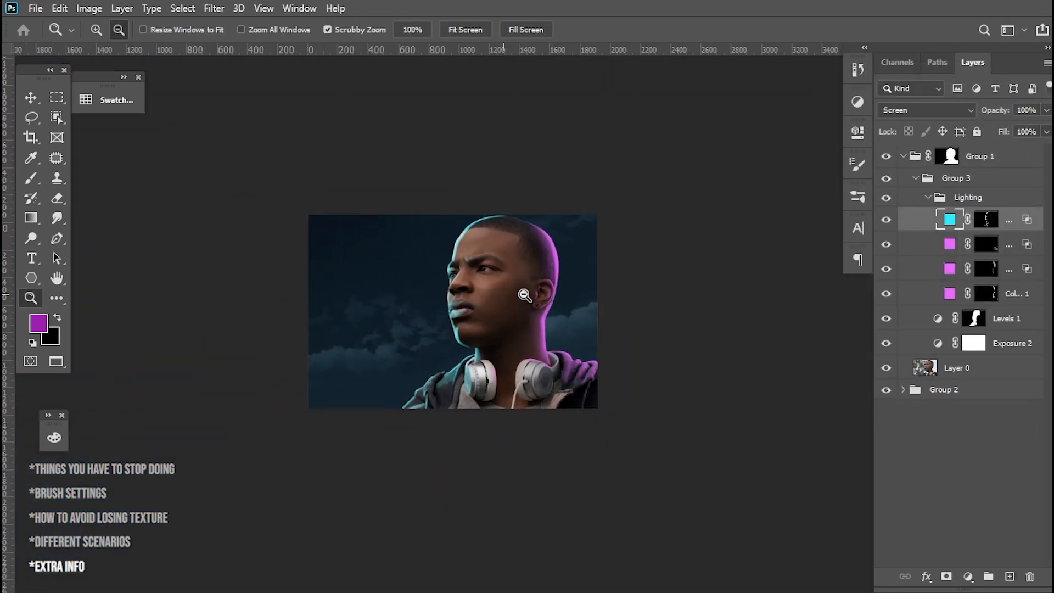
Set and confirm Blend If options on the copied cyan fill layer
left_click(521, 297)
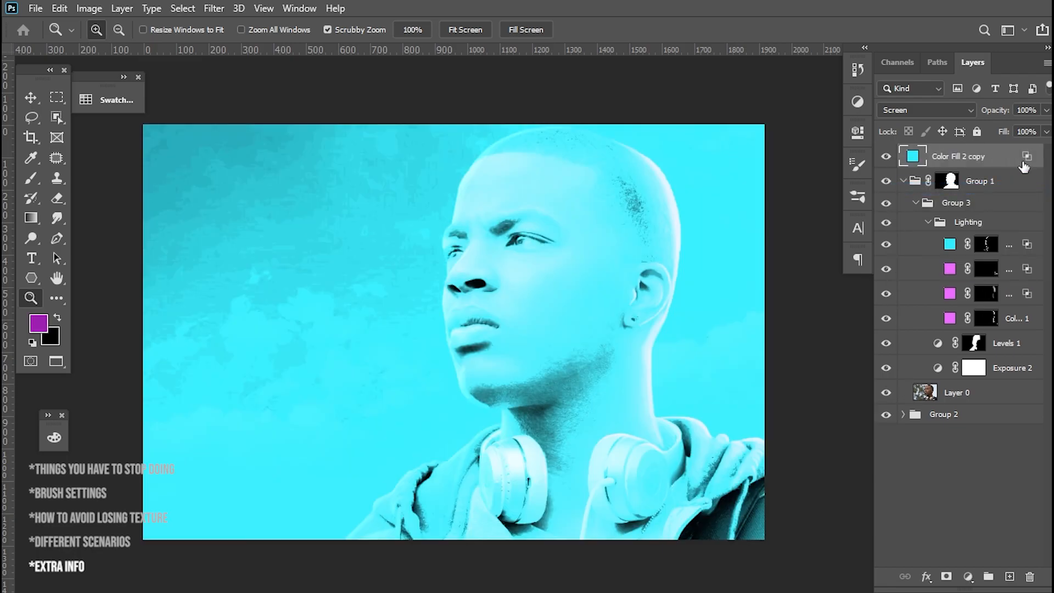
double_click(987, 156)
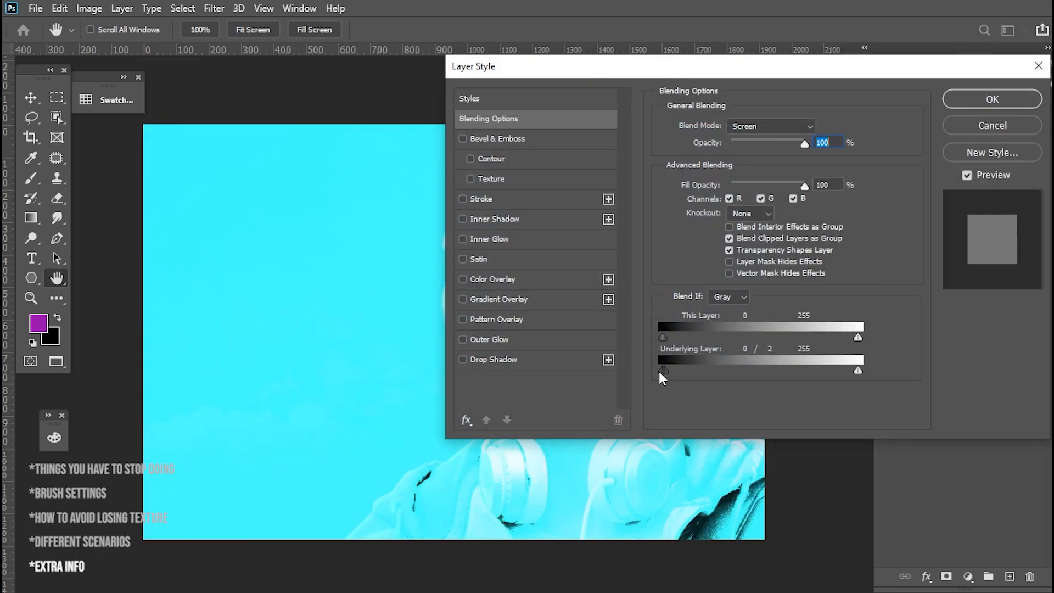
left_click(992, 99)
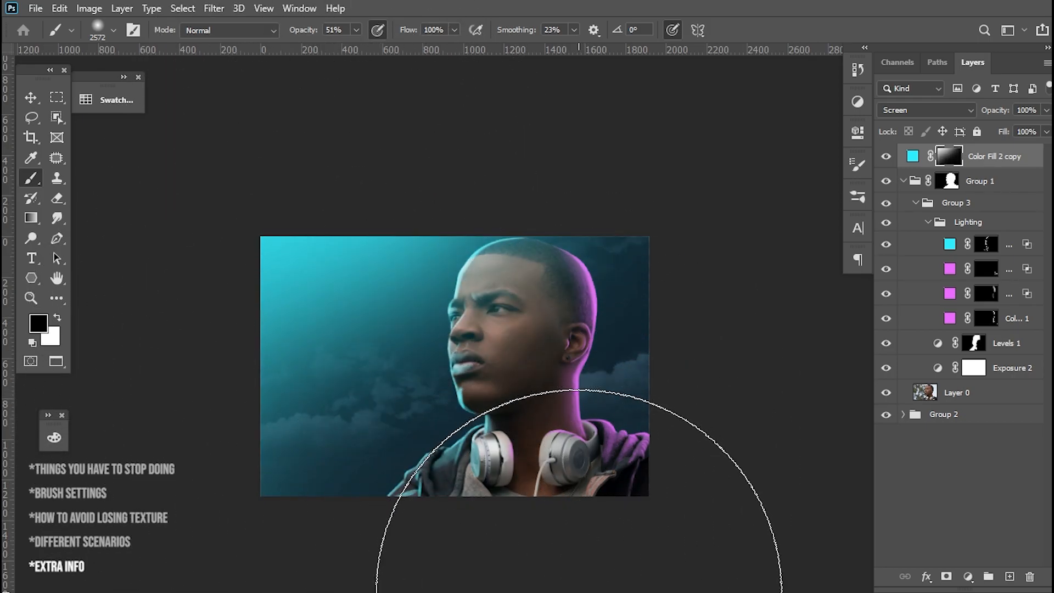
mouse_move(958, 280)
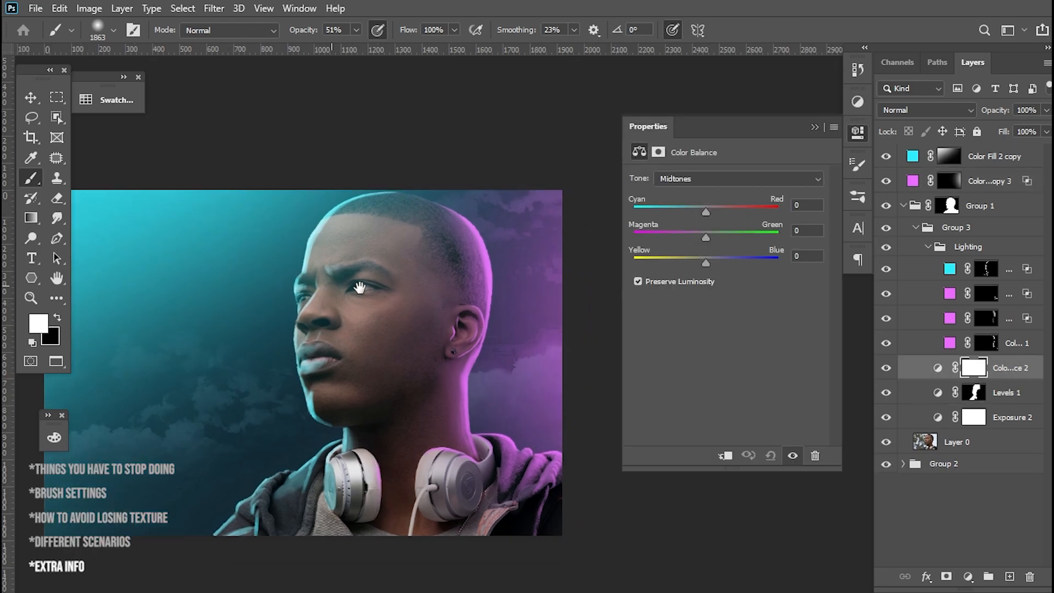
Set Color Balance midtones to Cyan-Red -8 and Yellow-Blue +30
left_click_drag(706, 212, 698, 212)
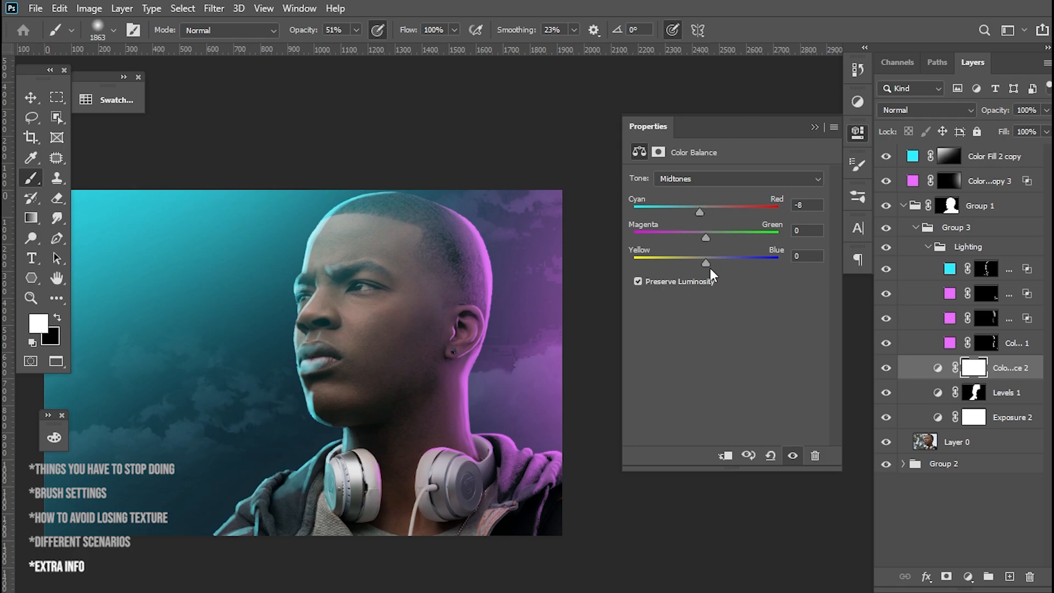
left_click_drag(705, 263, 718, 263)
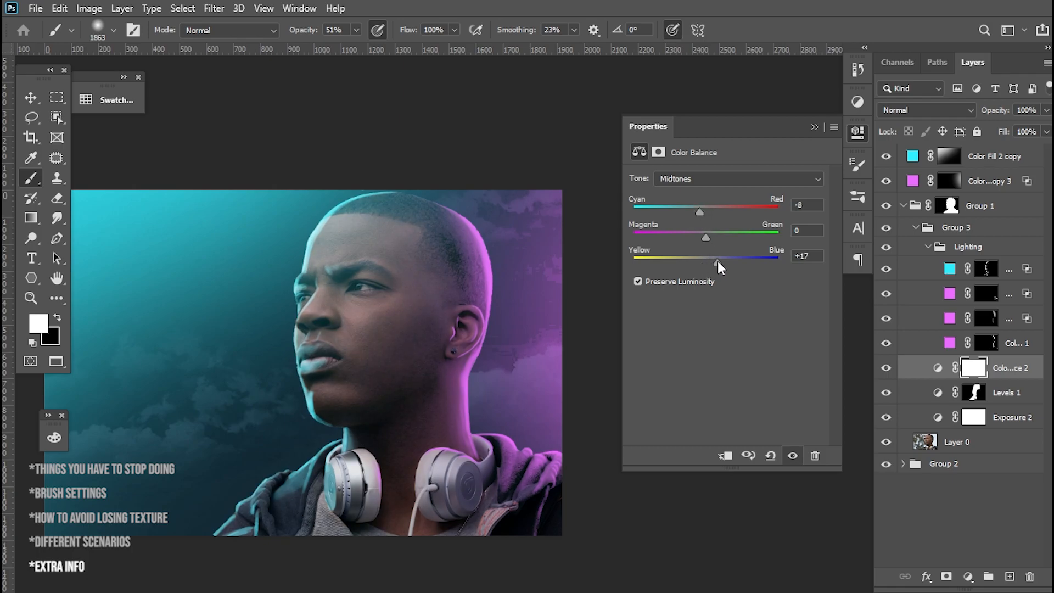
left_click_drag(715, 264, 726, 263)
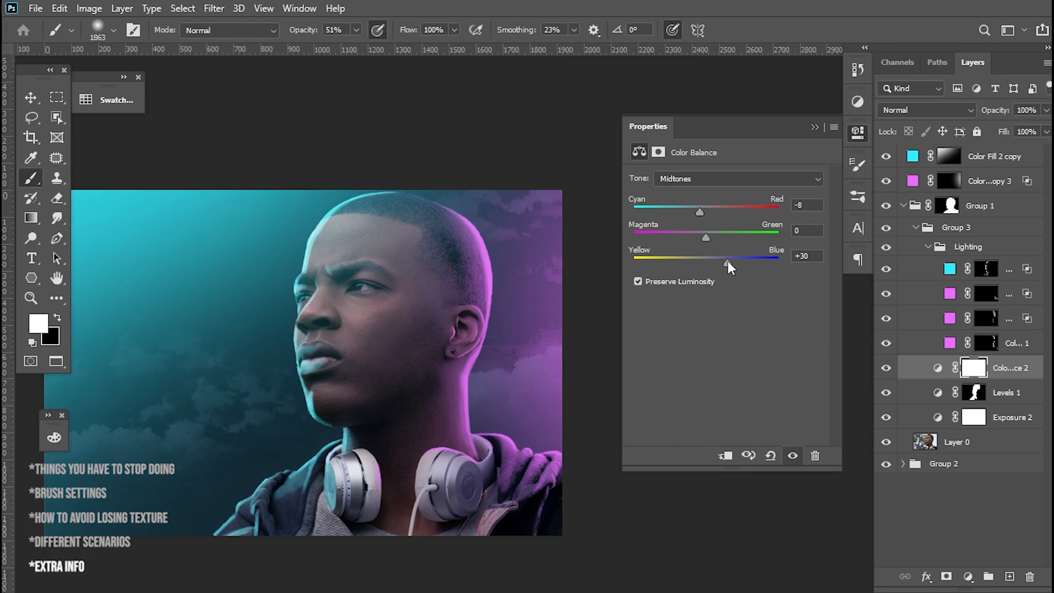
left_click_drag(725, 263, 726, 263)
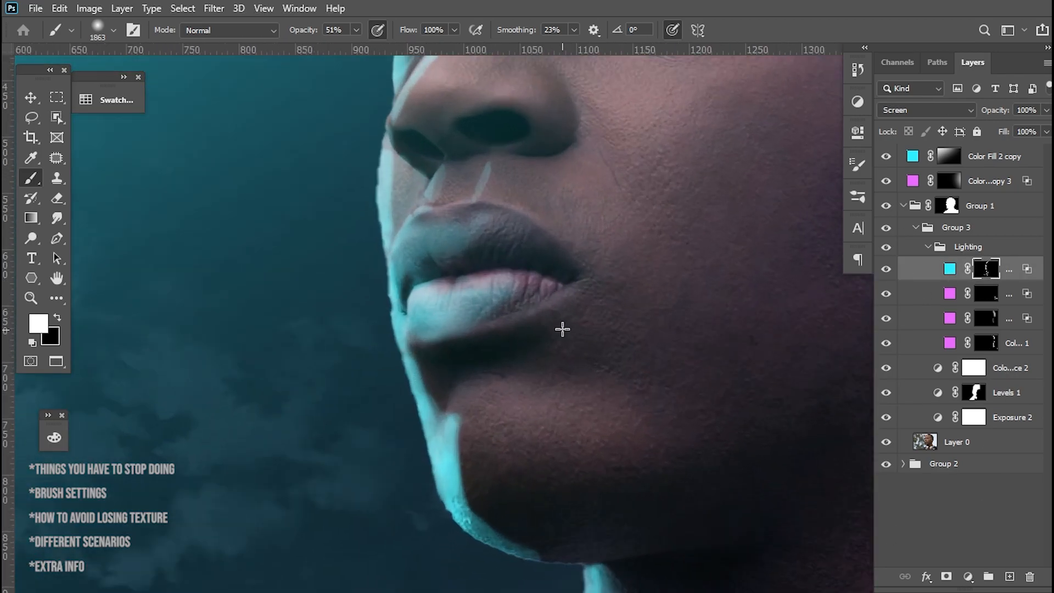
Paint black on the cyan light layer's mask to clear the wash from the lower lip
left_click(115, 30)
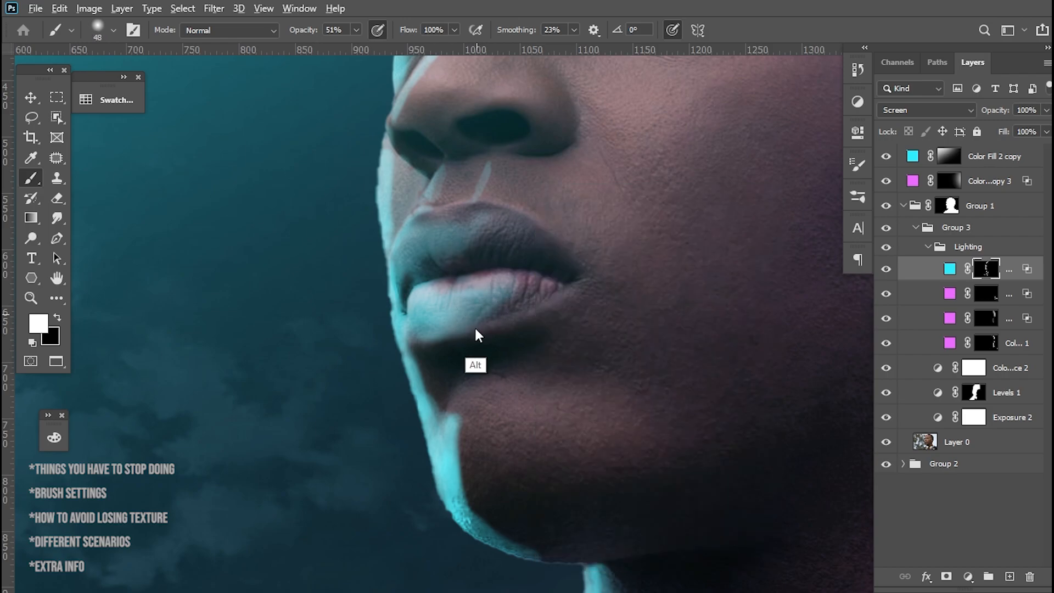
left_click_drag(476, 335, 507, 293)
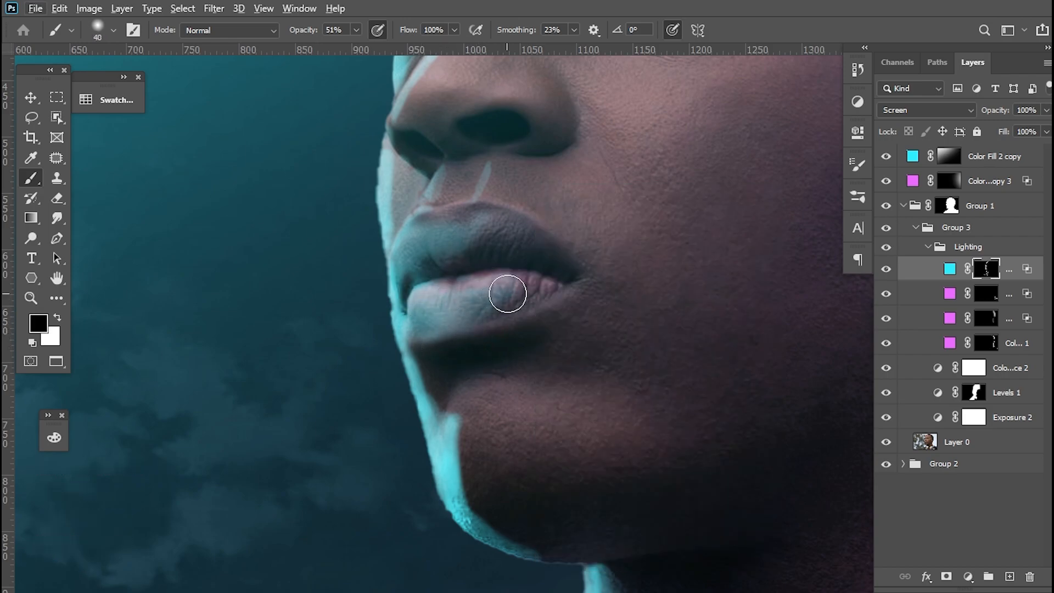
left_click_drag(507, 294, 471, 310)
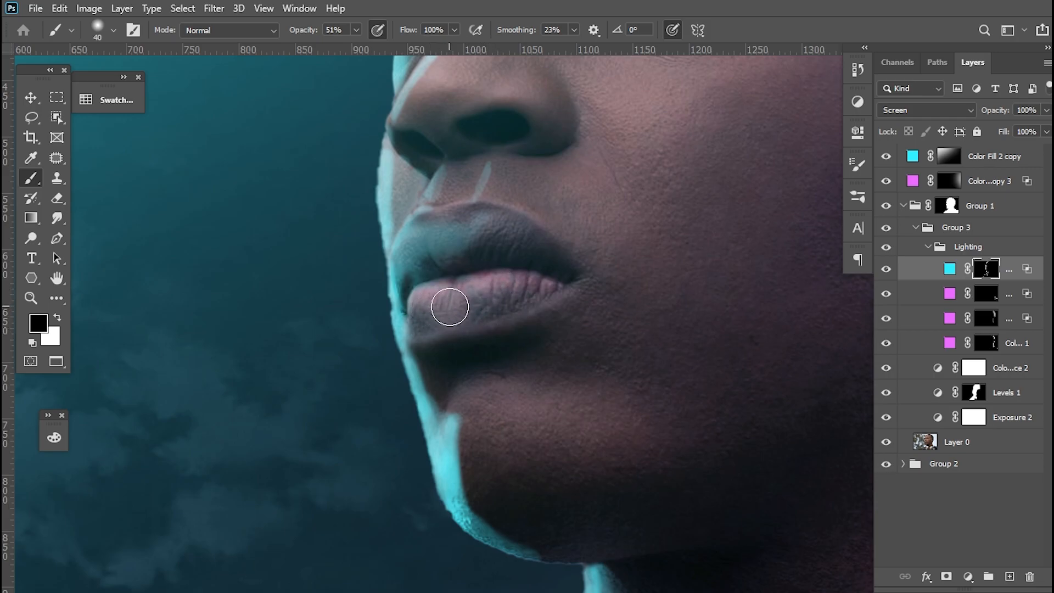
Add small cyan highlight specks on the lower lip with a fine brush, then select Smudge
left_click_drag(449, 307, 413, 298)
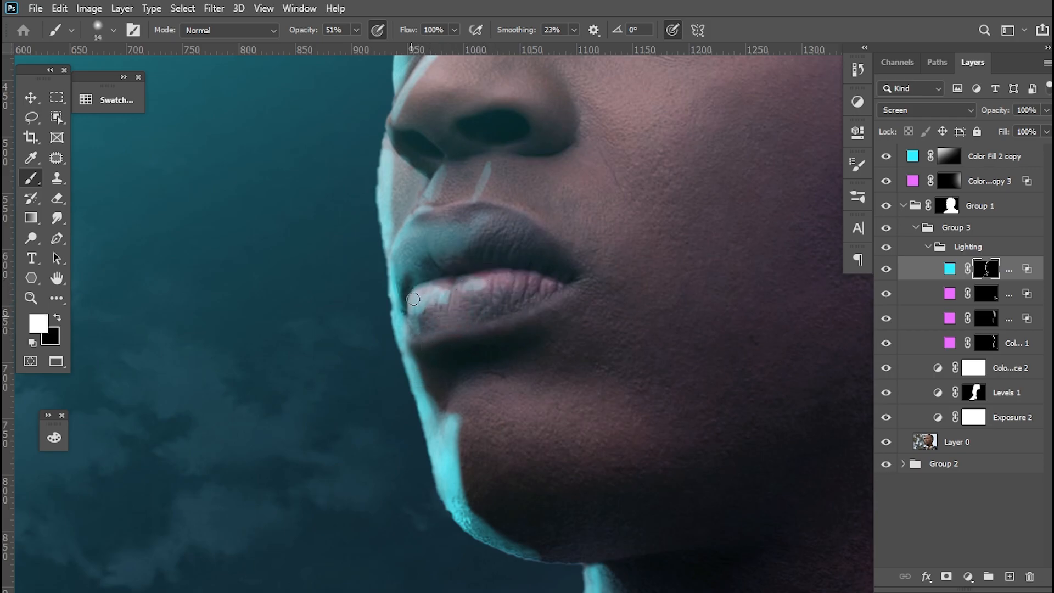
left_click_drag(414, 299, 431, 296)
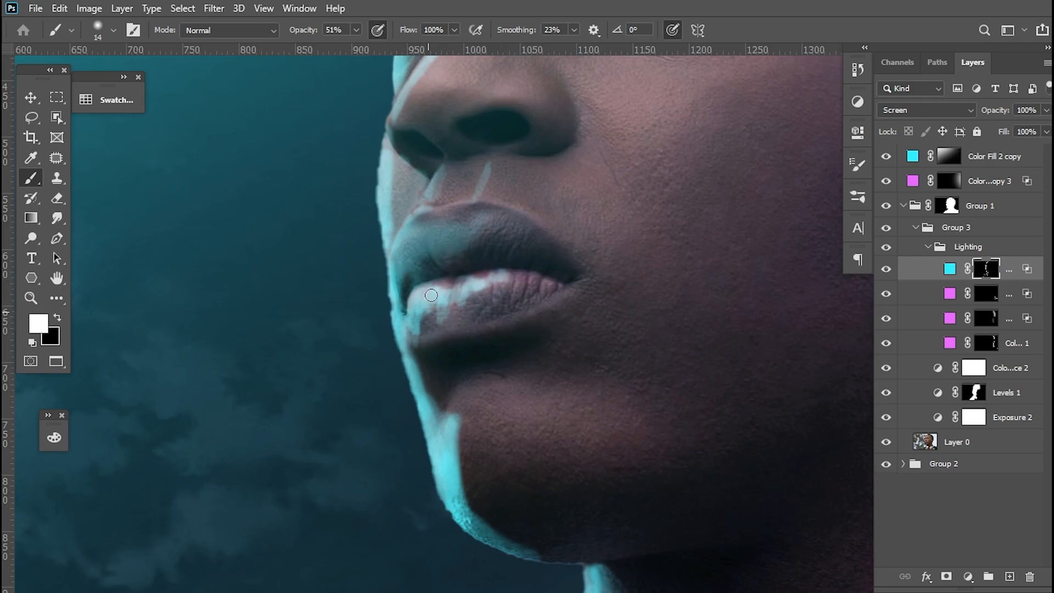
left_click(57, 218)
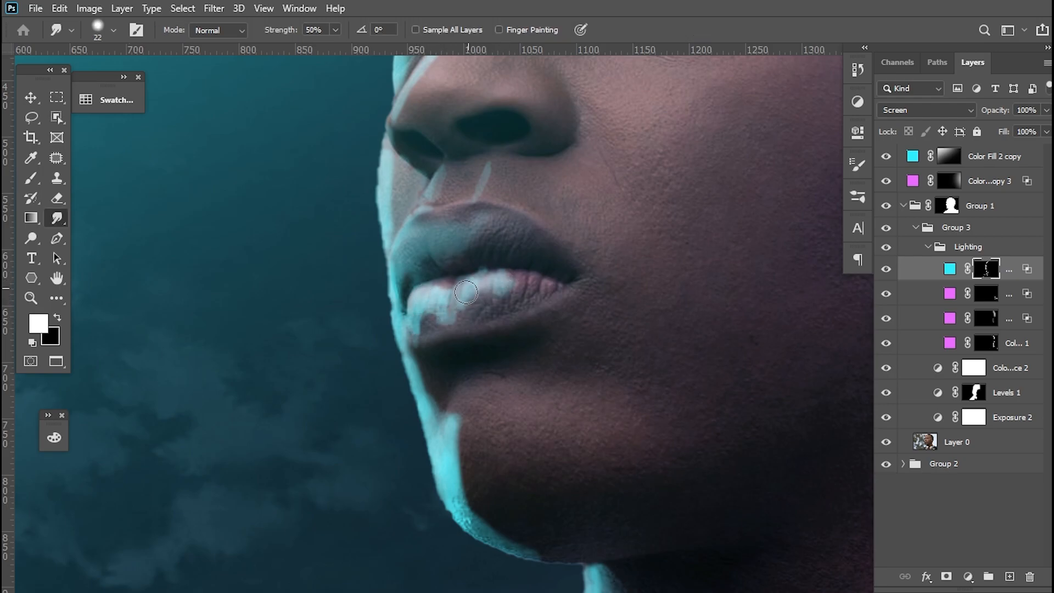